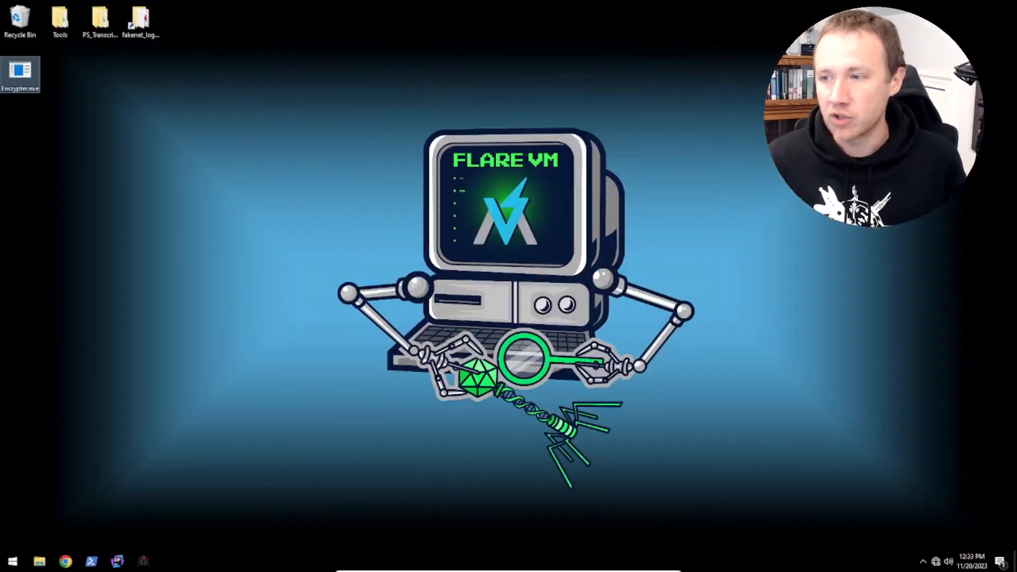
# Launch dotPeek and load Encrypter.exe into the Assembly Explorer
pyautogui.click(117, 561)
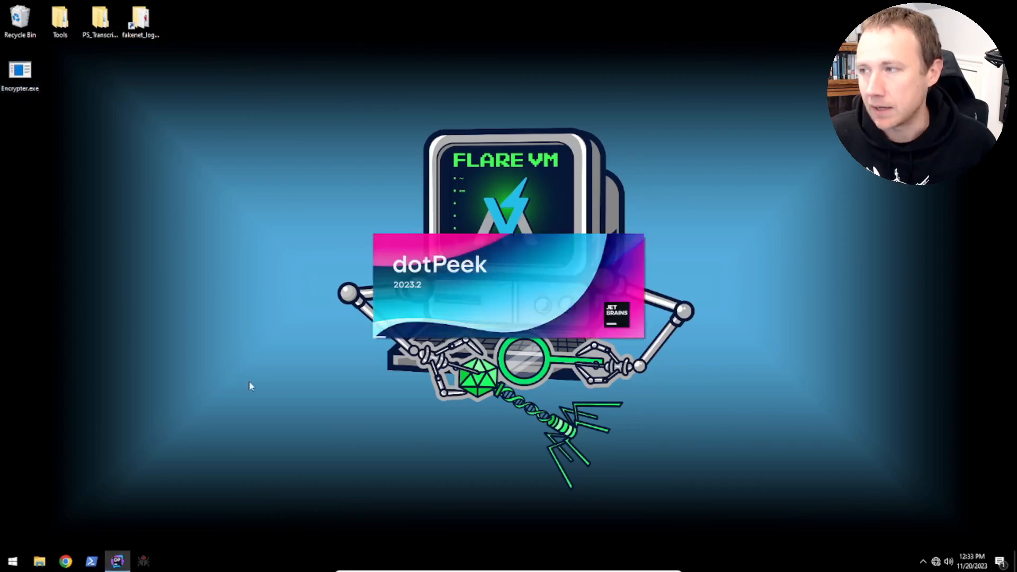
pyautogui.moveTo(316, 310)
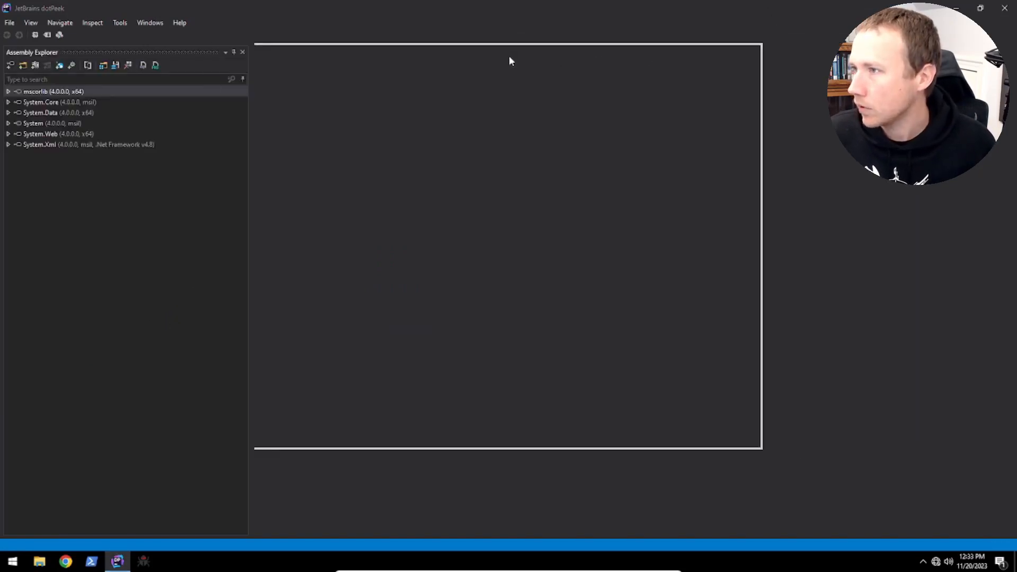
pyautogui.click(959, 8)
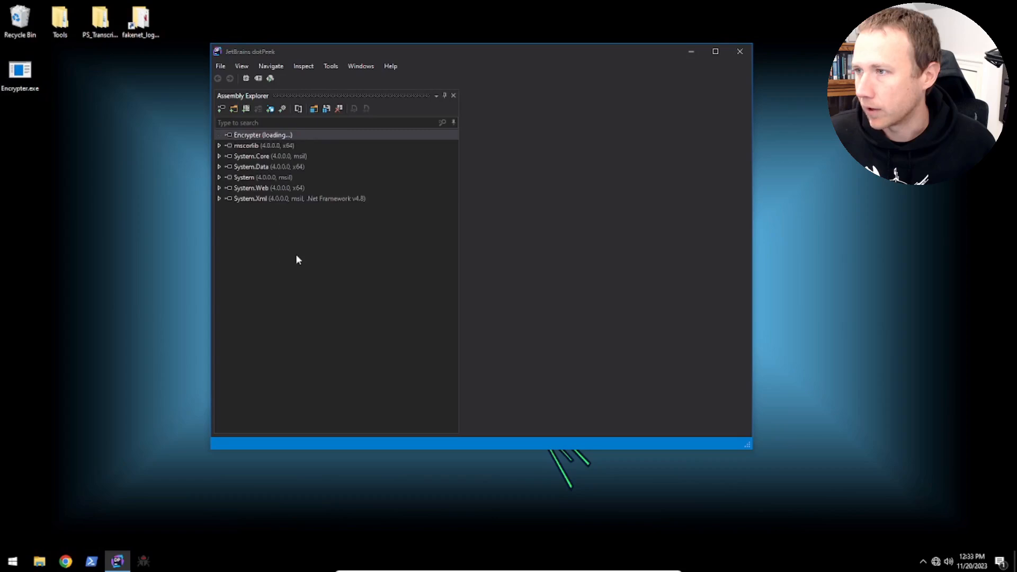
pyautogui.click(714, 52)
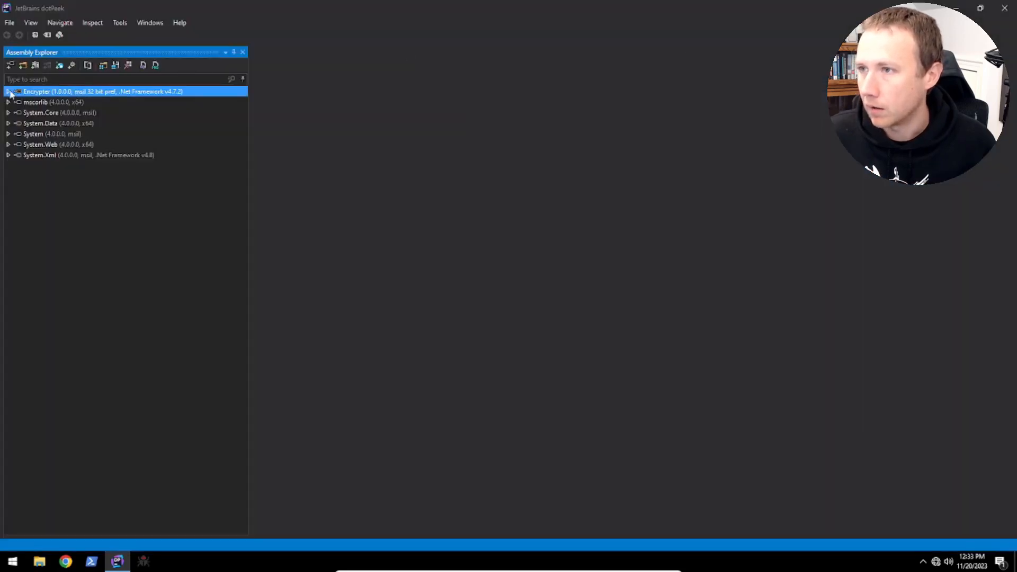
# Expand Encrypter > Root Namespace > AES and select the Main method
pyautogui.click(8, 90)
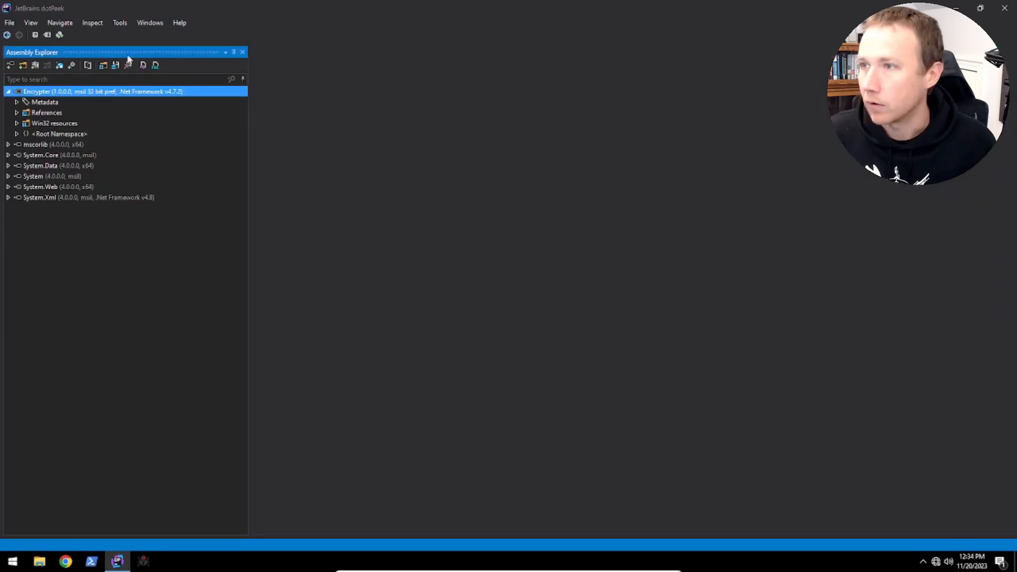
pyautogui.click(17, 133)
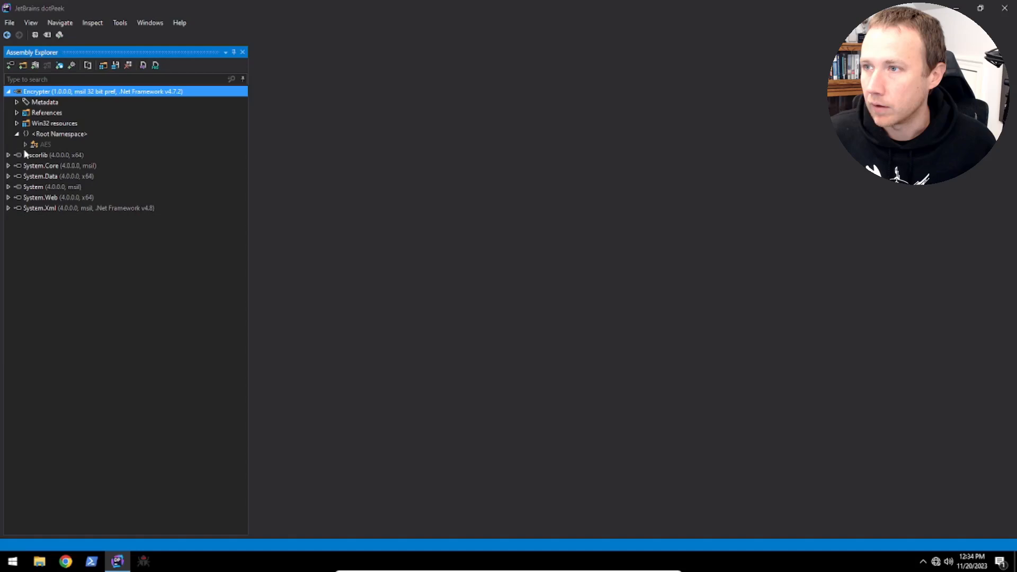
pyautogui.click(25, 144)
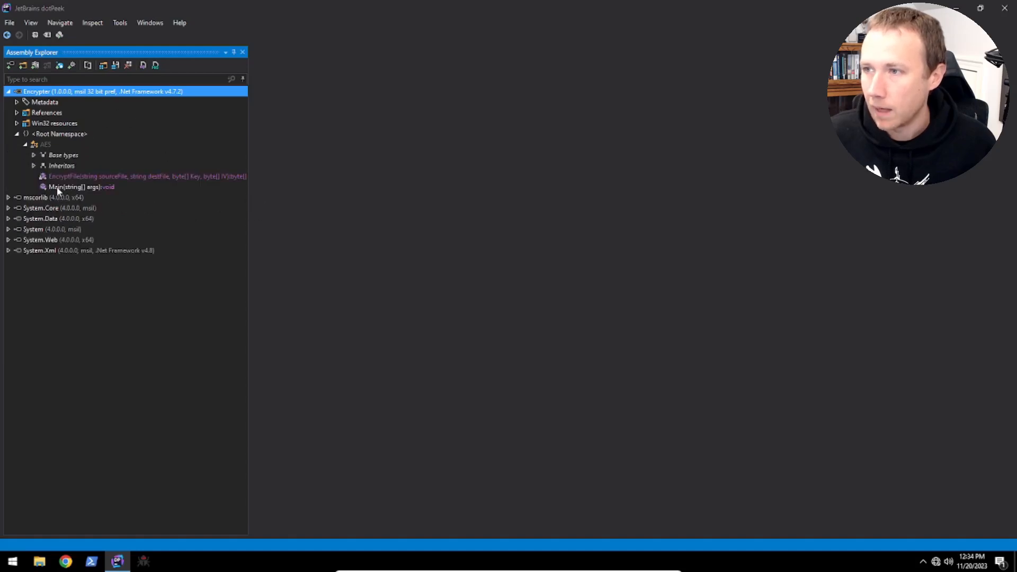
pyautogui.click(81, 187)
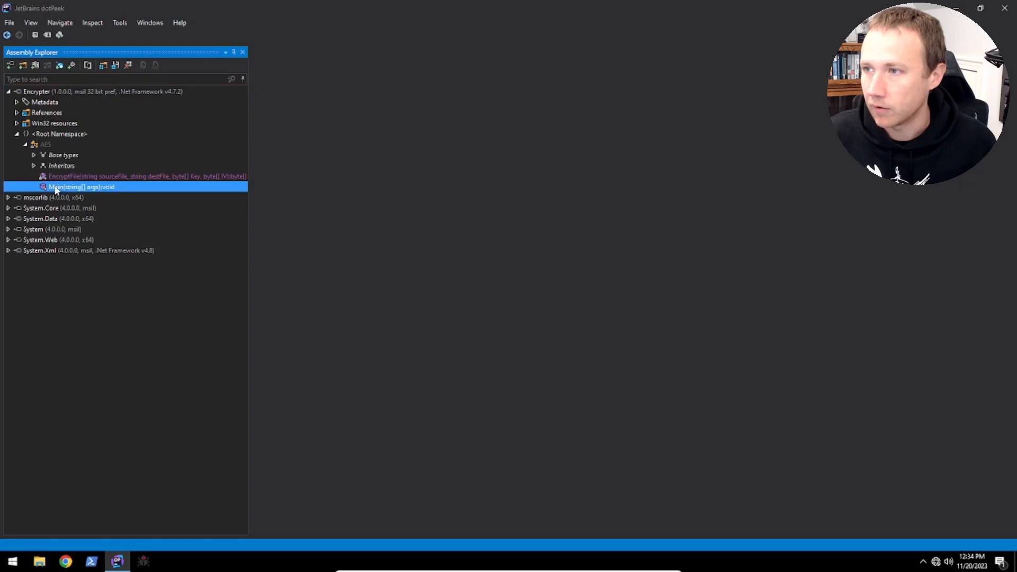
# Show the decompiled AES source and scroll to the full EncryptFile method
pyautogui.doubleClick(81, 187)
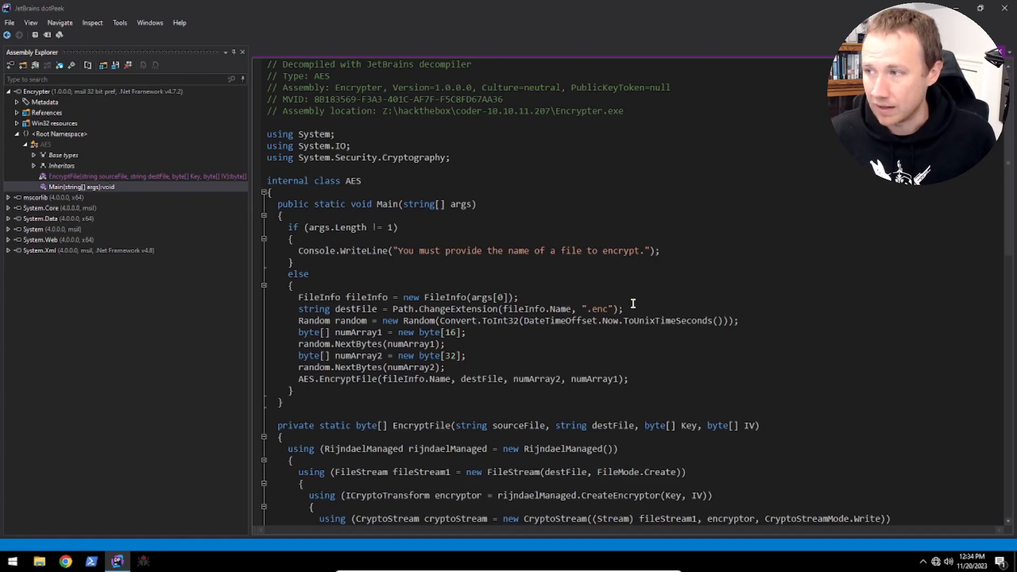
pyautogui.moveTo(363, 320)
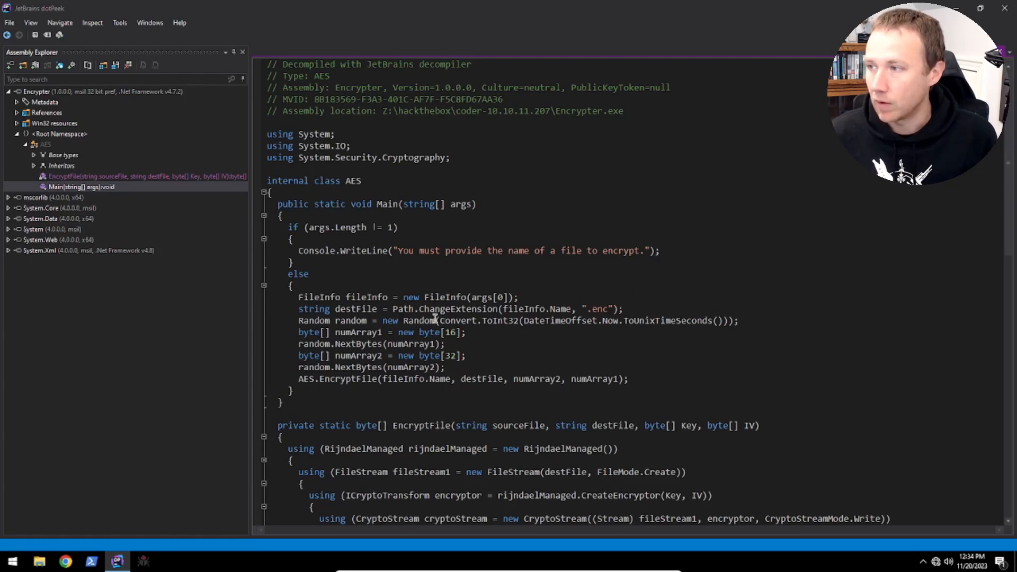
pyautogui.moveTo(629, 320)
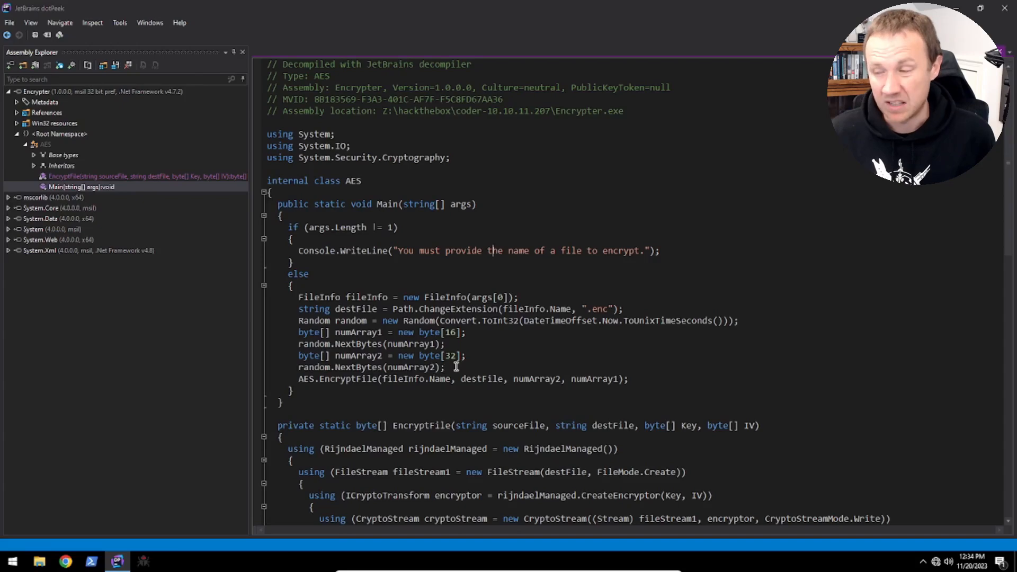
pyautogui.scroll(-3)
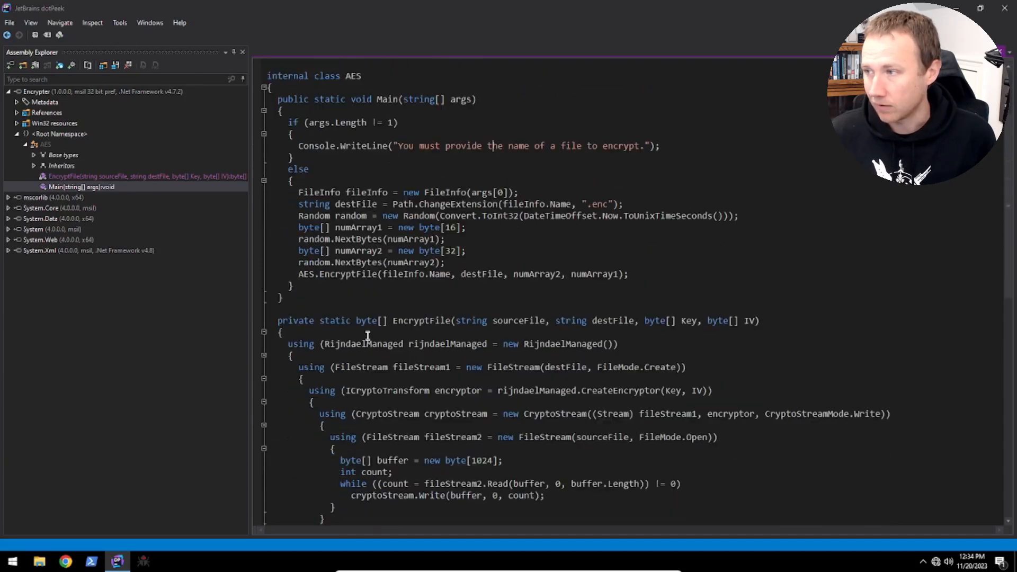
pyautogui.scroll(-3)
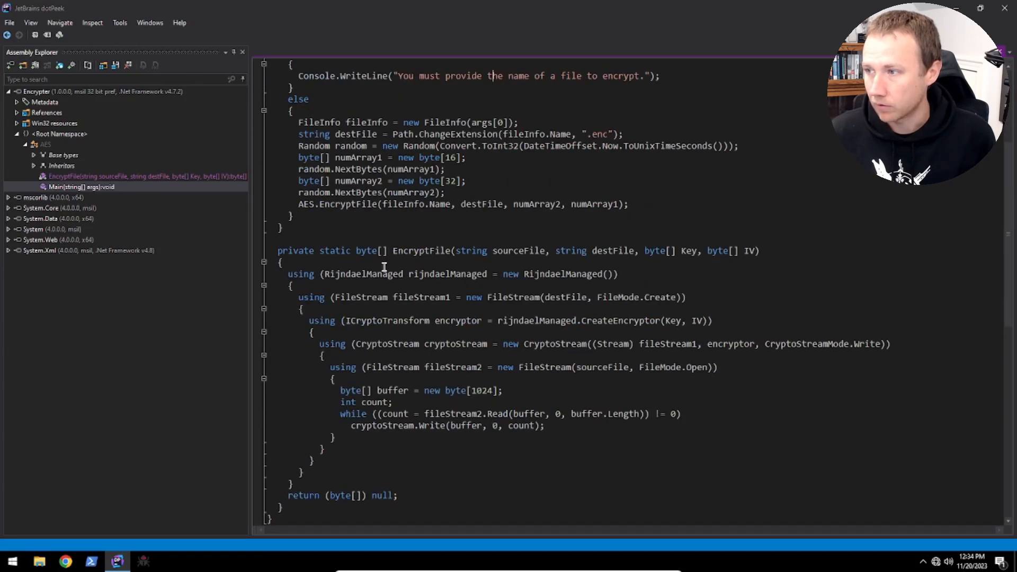
pyautogui.moveTo(415, 444)
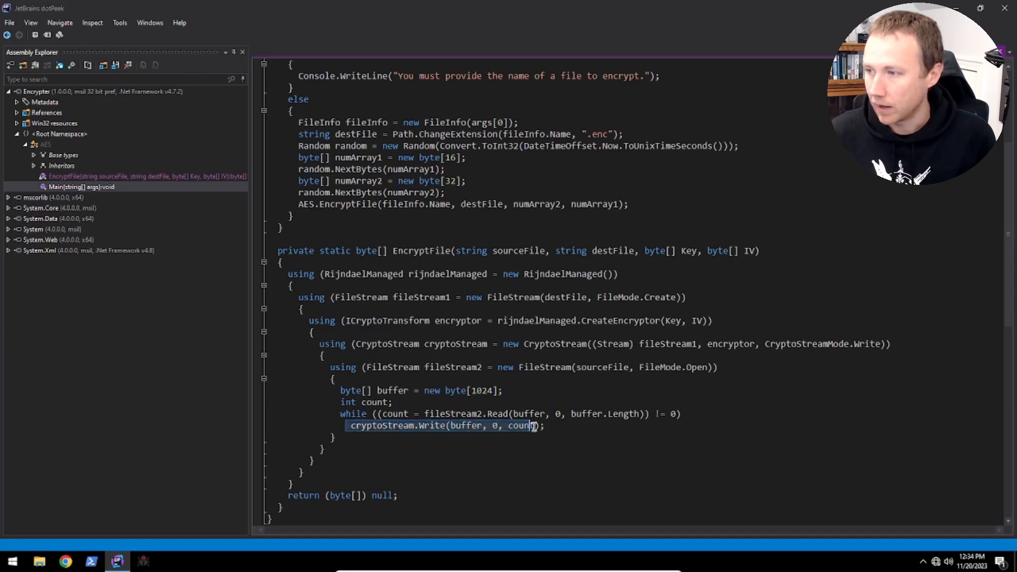
pyautogui.click(552, 431)
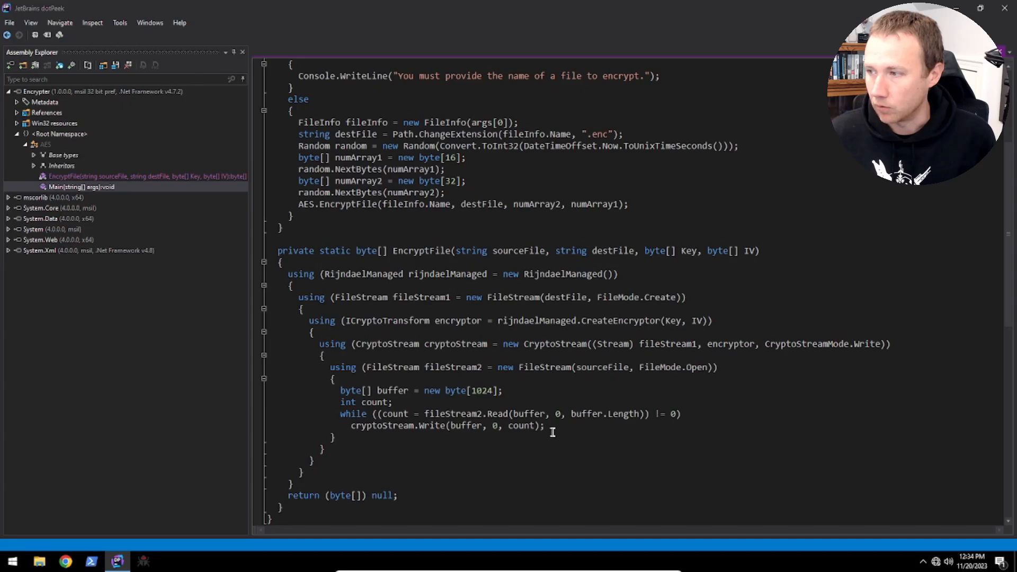
pyautogui.moveTo(448, 449)
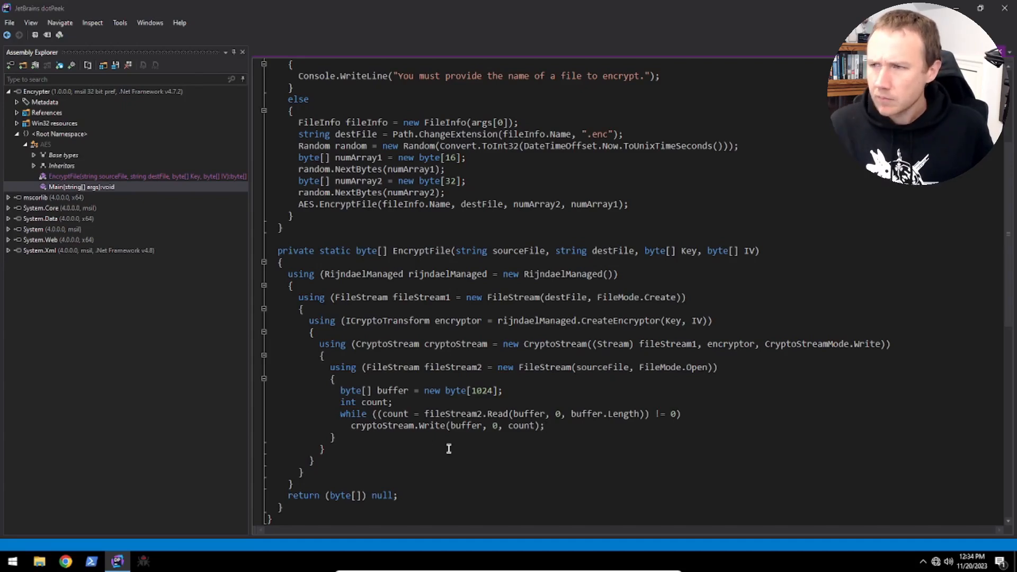
pyautogui.moveTo(18, 308)
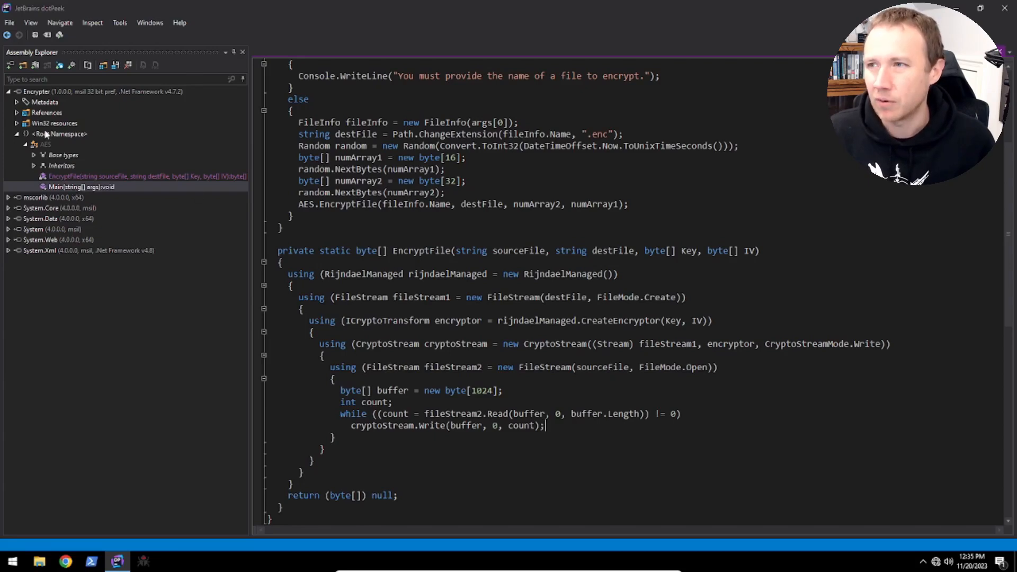
# Export the Encrypter assembly to a project in Desktop\coder
pyautogui.rightClick(36, 91)
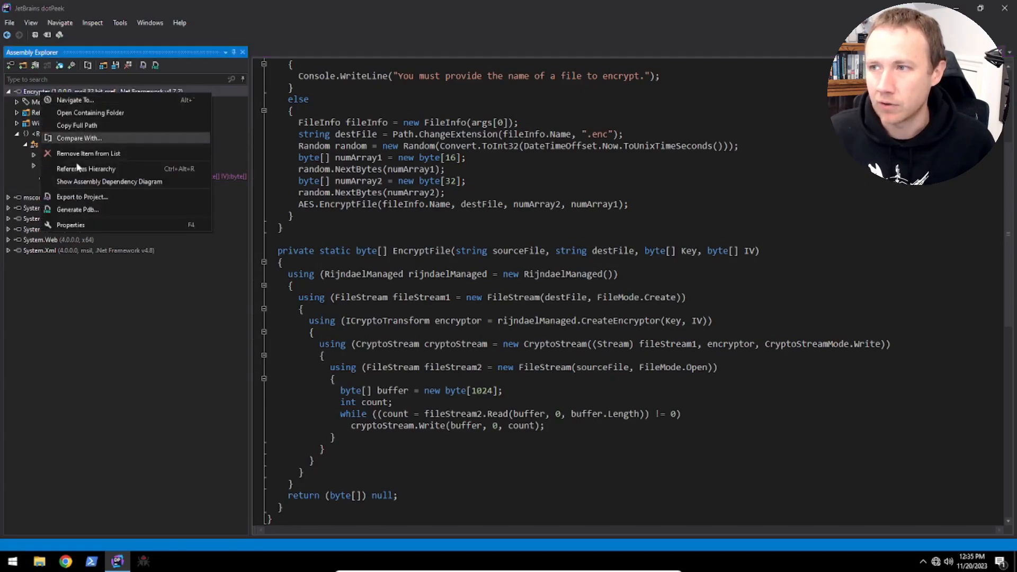
pyautogui.click(81, 196)
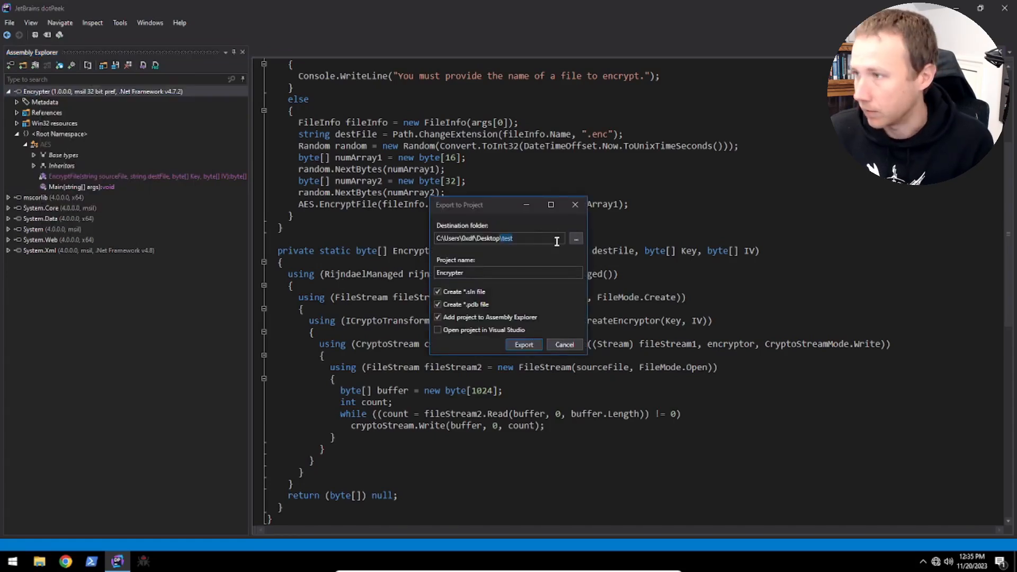
pyautogui.press('backspace')
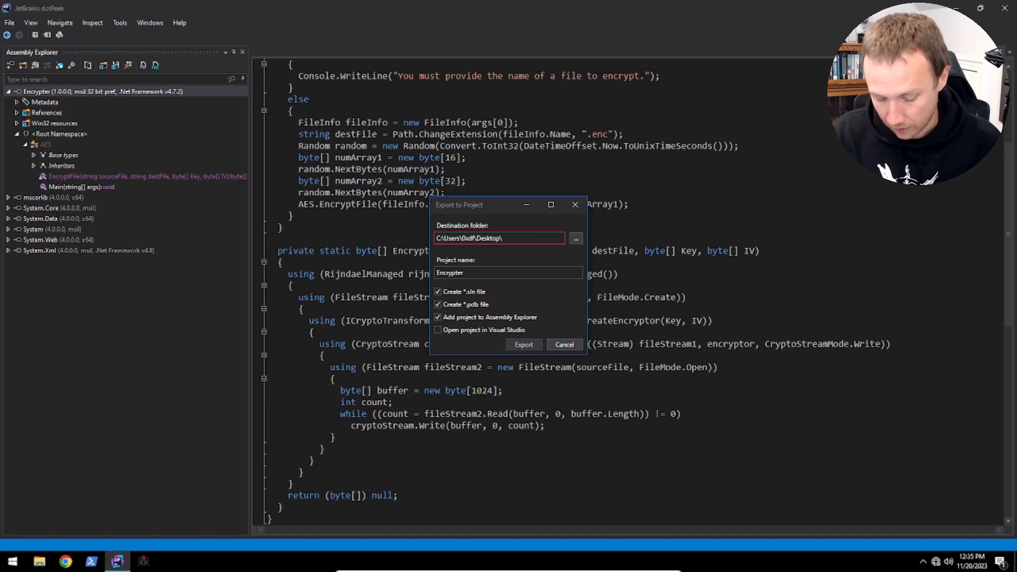
pyautogui.moveTo(545, 238)
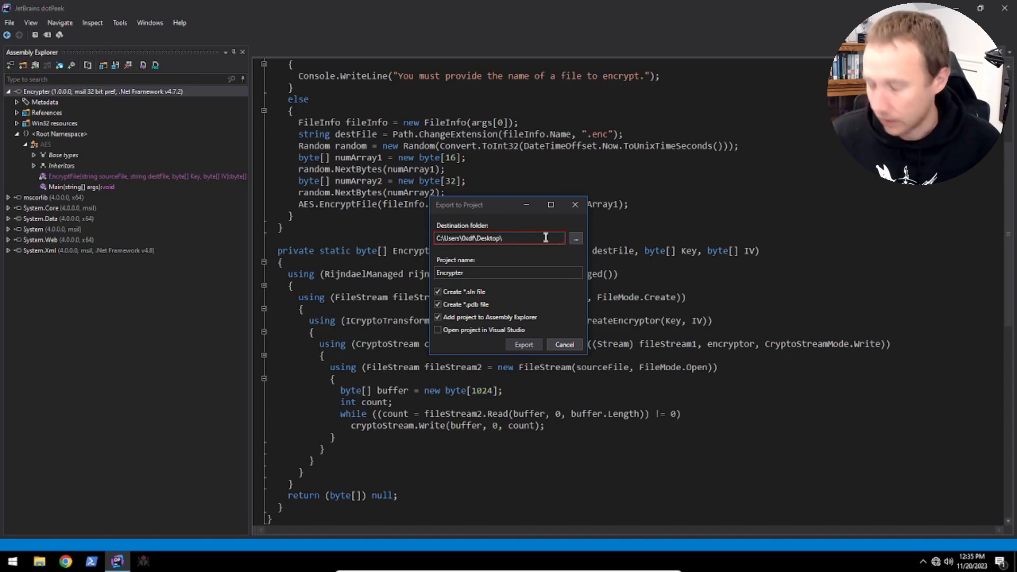
pyautogui.write('cod')
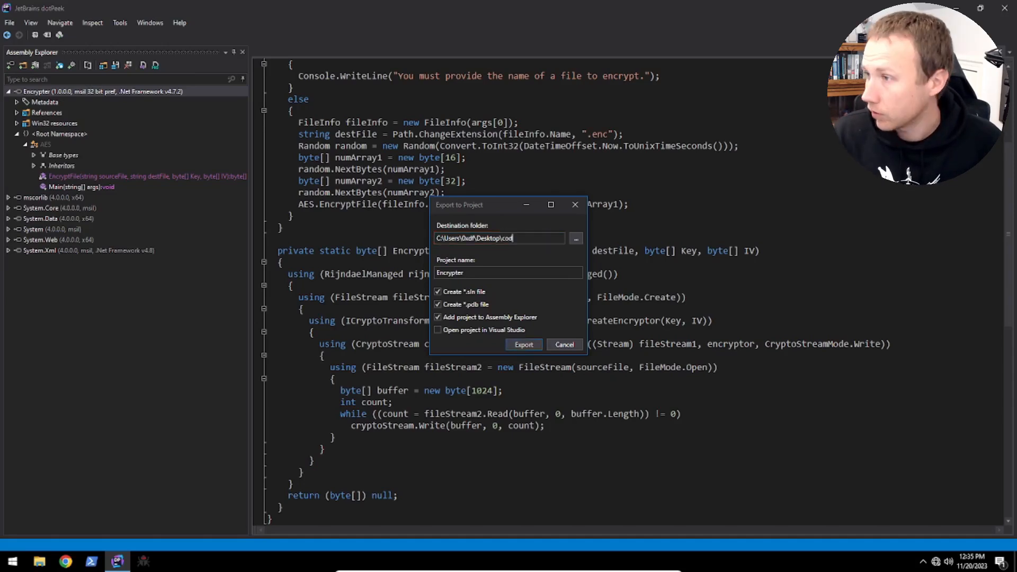
pyautogui.write('er')
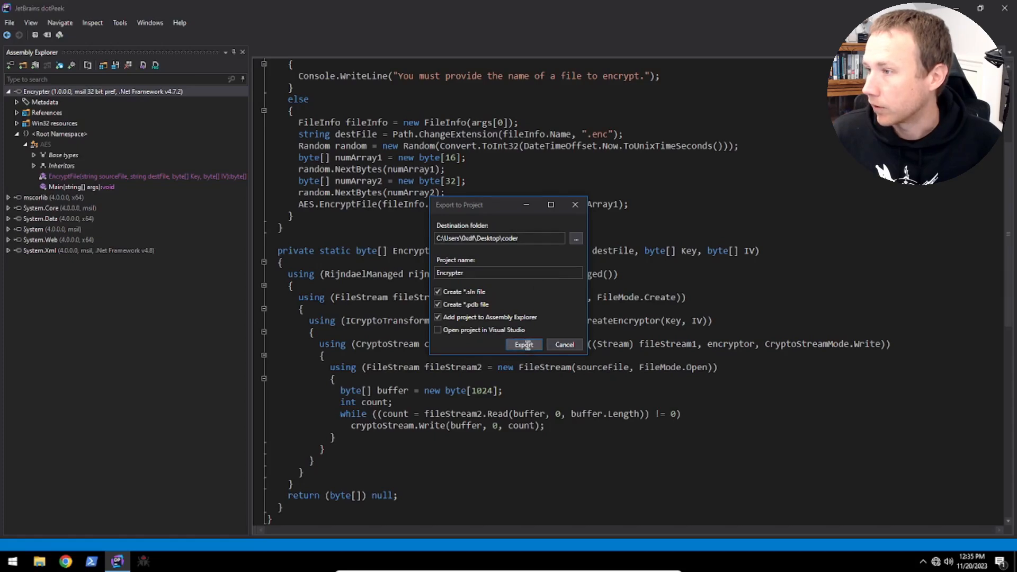
pyautogui.click(524, 344)
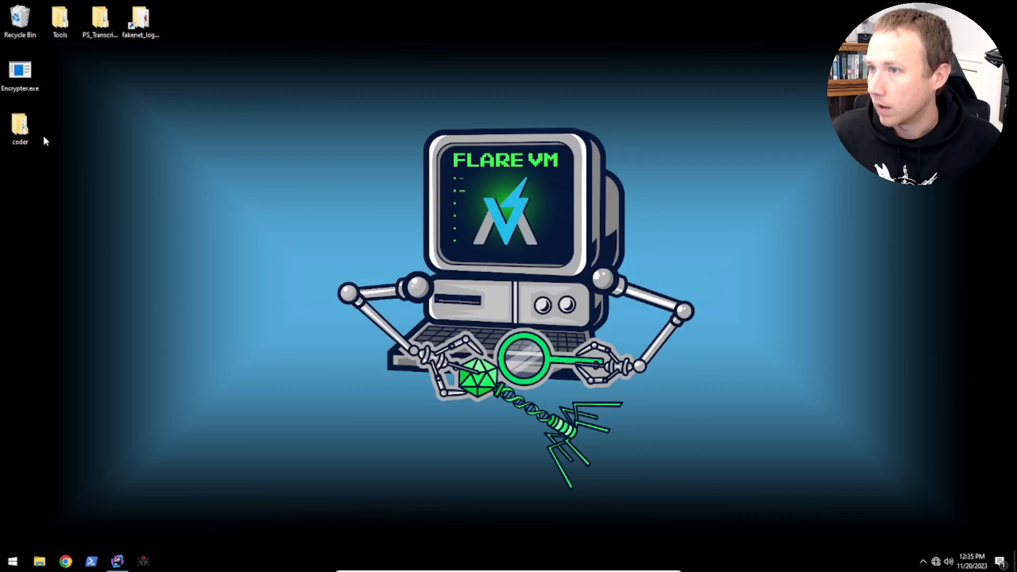
# Open the exported Encrypter solution from coder and expand its project files in Solution Explorer
pyautogui.doubleClick(19, 127)
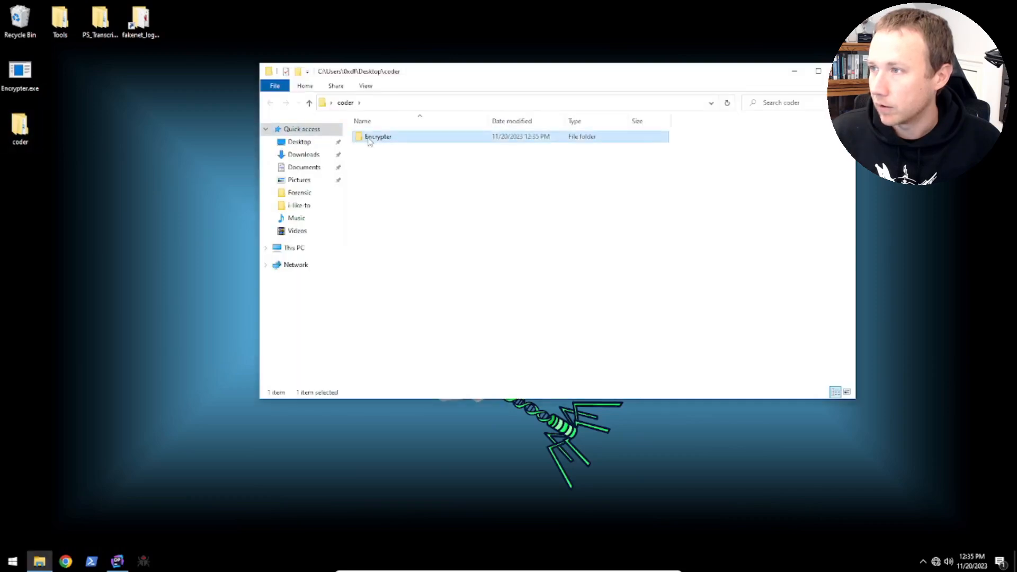
pyautogui.doubleClick(378, 137)
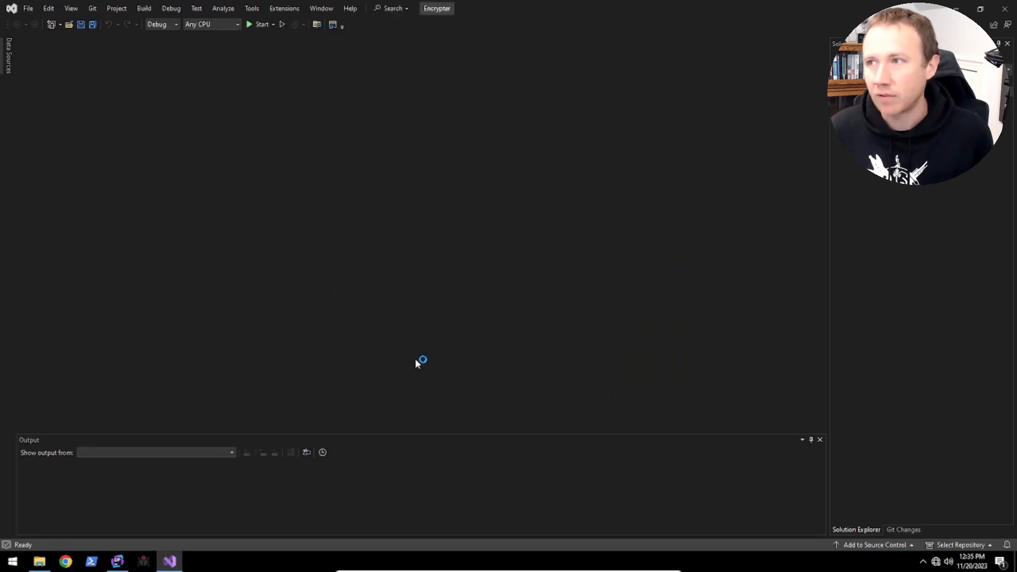
pyautogui.moveTo(471, 132)
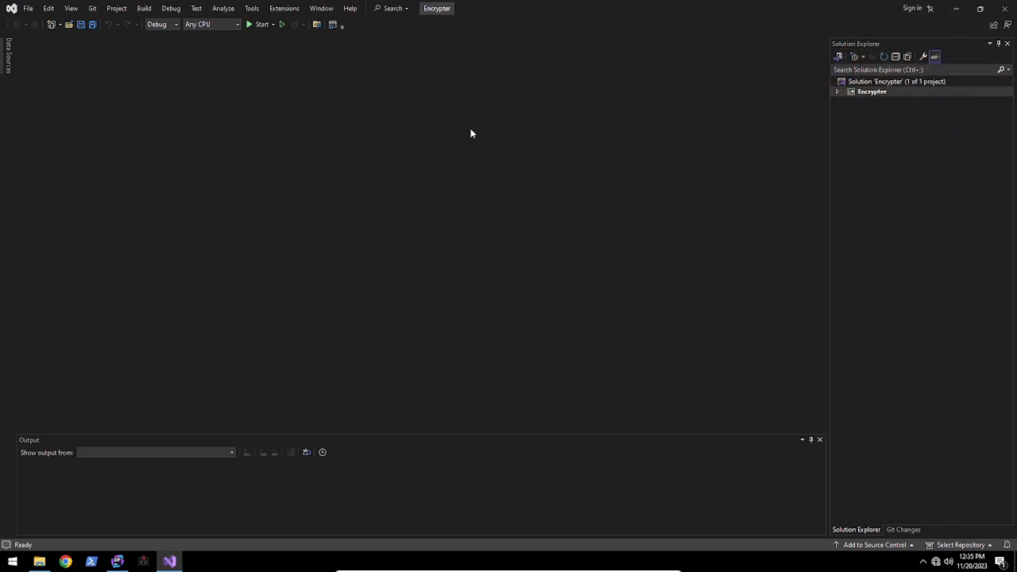
pyautogui.click(838, 91)
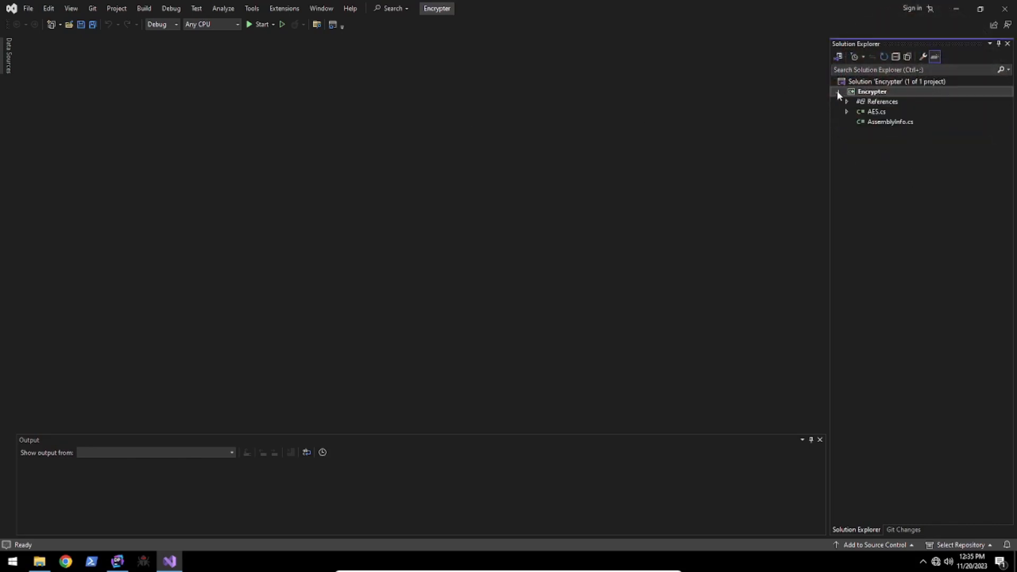
# Open AES.cs and run the project, which reports a file name to encrypt is required
pyautogui.doubleClick(875, 112)
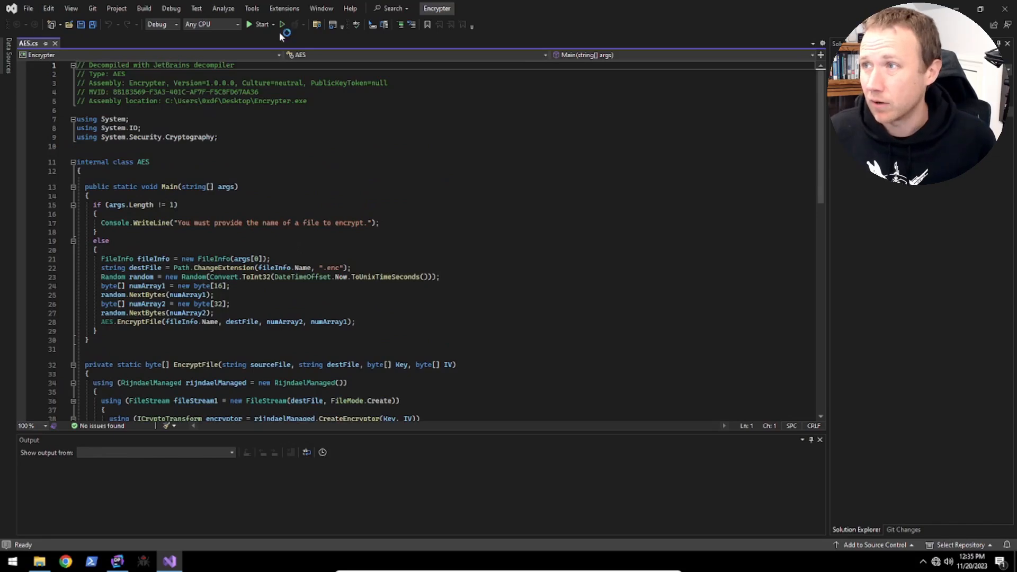
pyautogui.moveTo(282, 24)
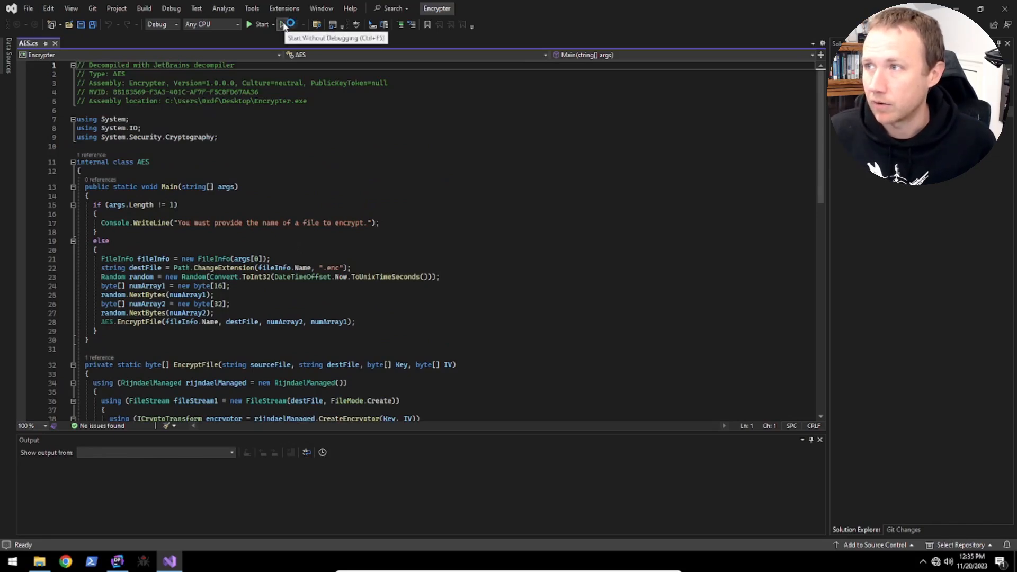
pyautogui.click(287, 23)
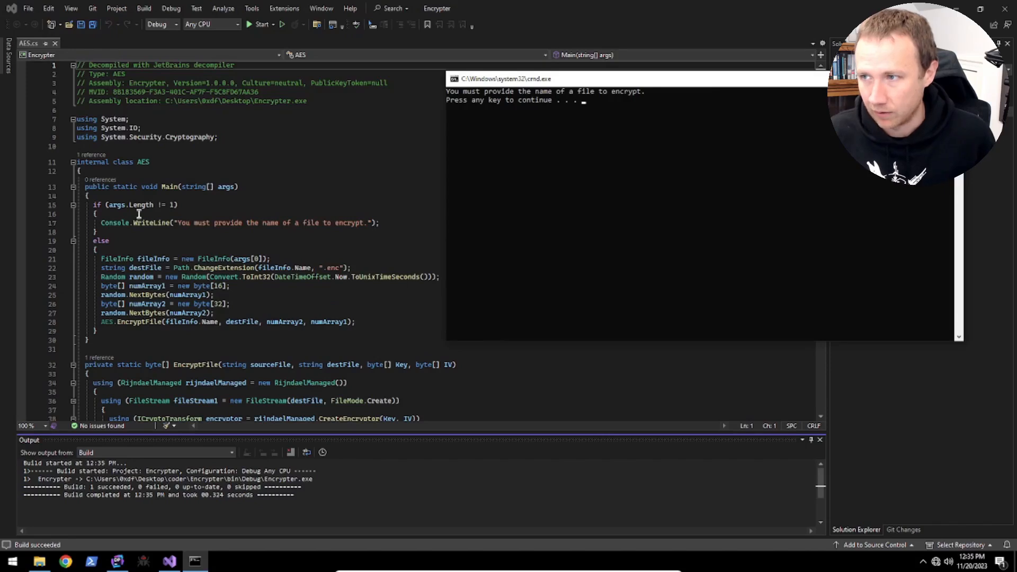
pyautogui.moveTo(615, 190)
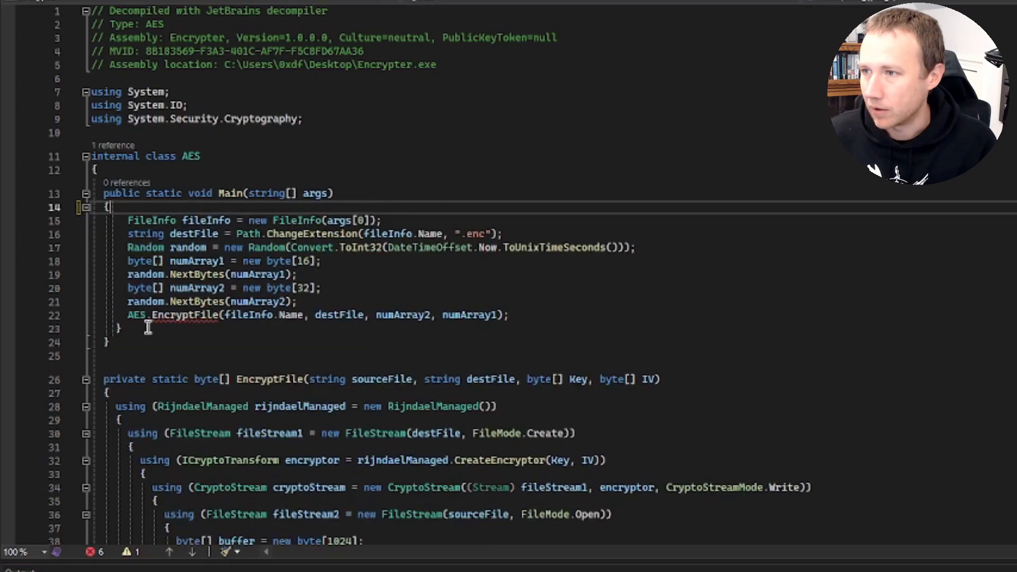
# Add string srcFile = "Z:\\hackthebox\\coder-10.10.17\\s.blade.enc" at the top of Main
pyautogui.click(159, 329)
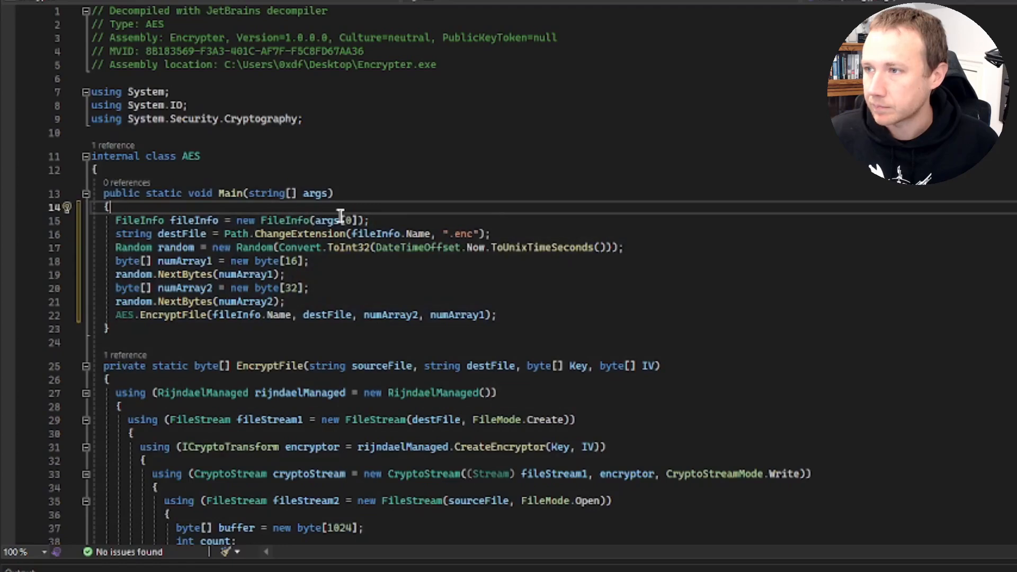
pyautogui.press('enter')
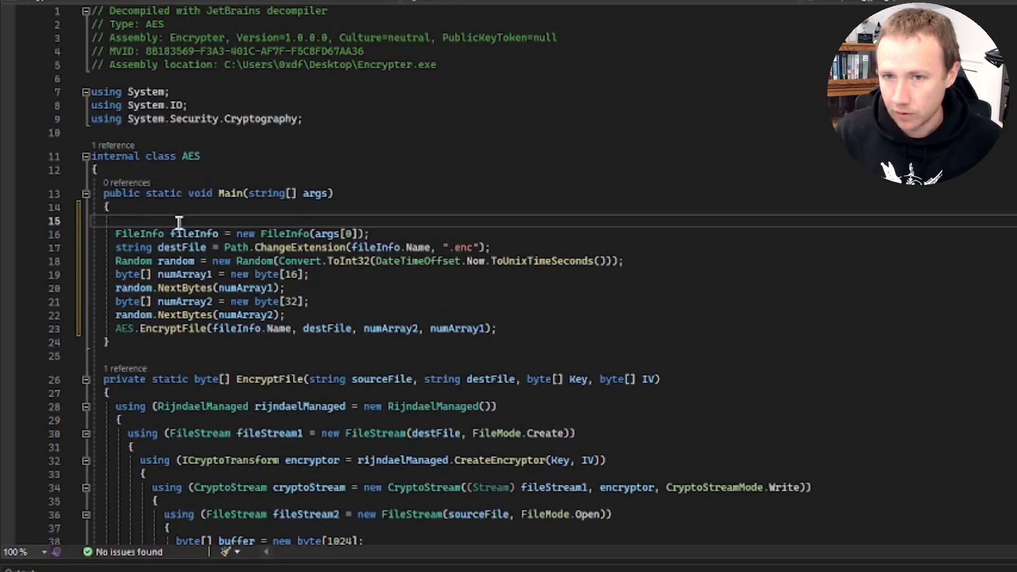
pyautogui.write('string')
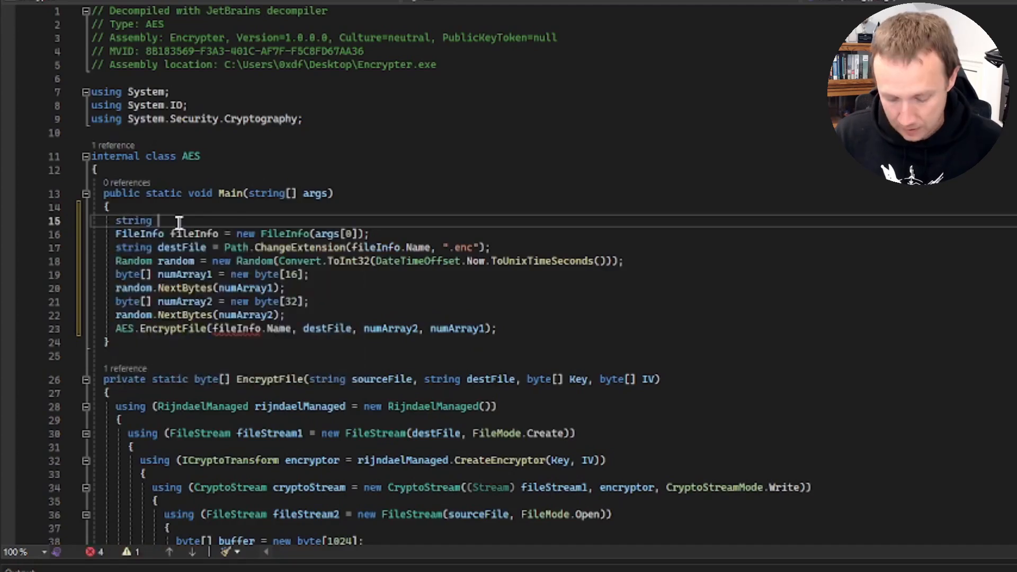
pyautogui.write('src')
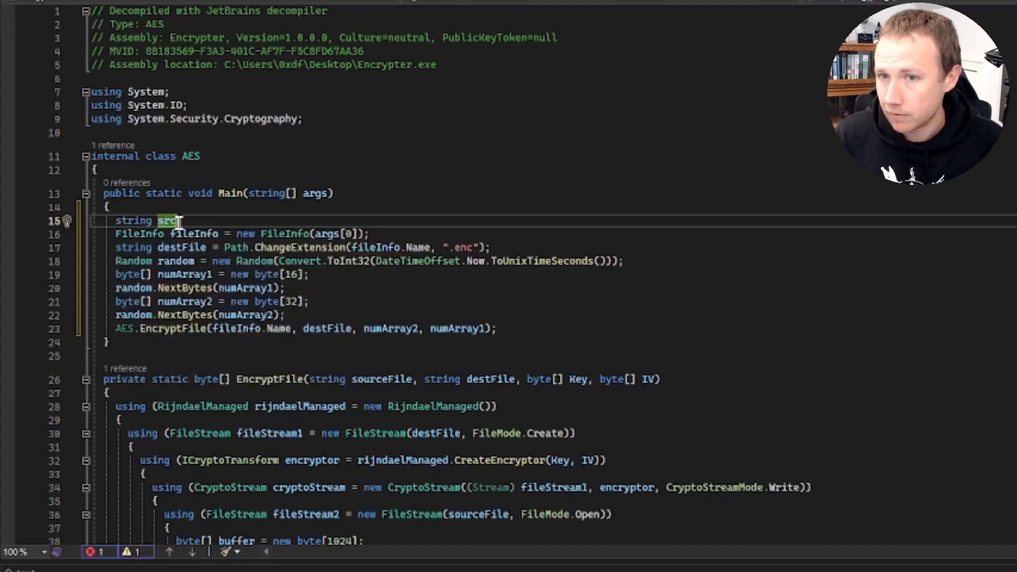
pyautogui.write('File =')
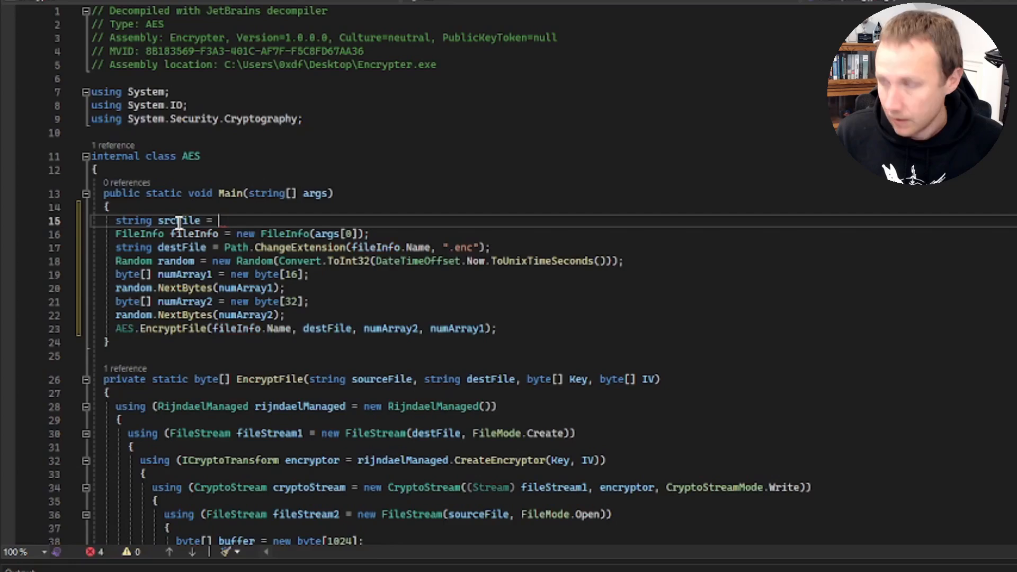
pyautogui.write('"')
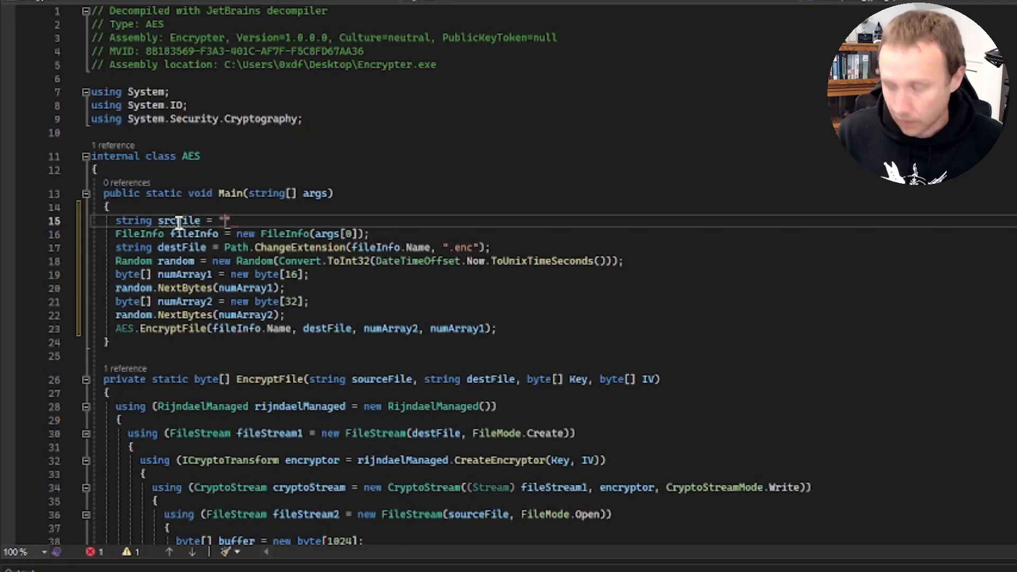
pyautogui.write('Z:\\\\')
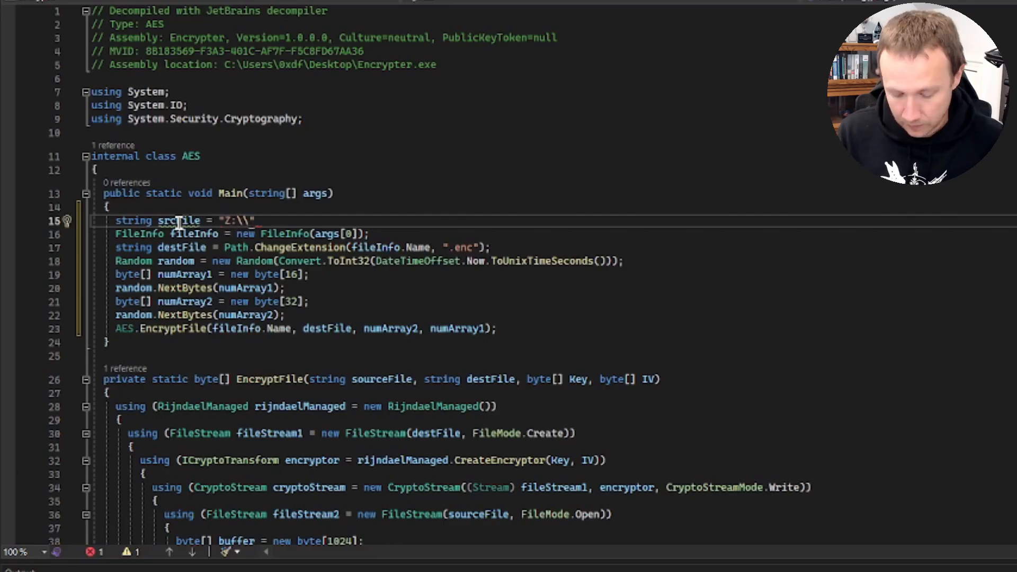
pyautogui.write('hackthebox\\\\')
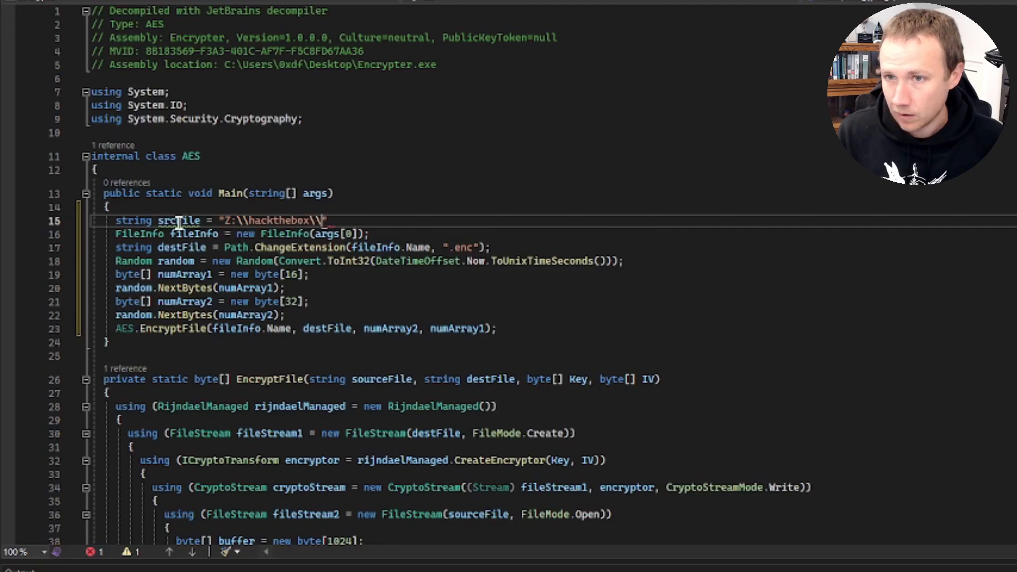
pyautogui.write('coder-10.10.11.20')
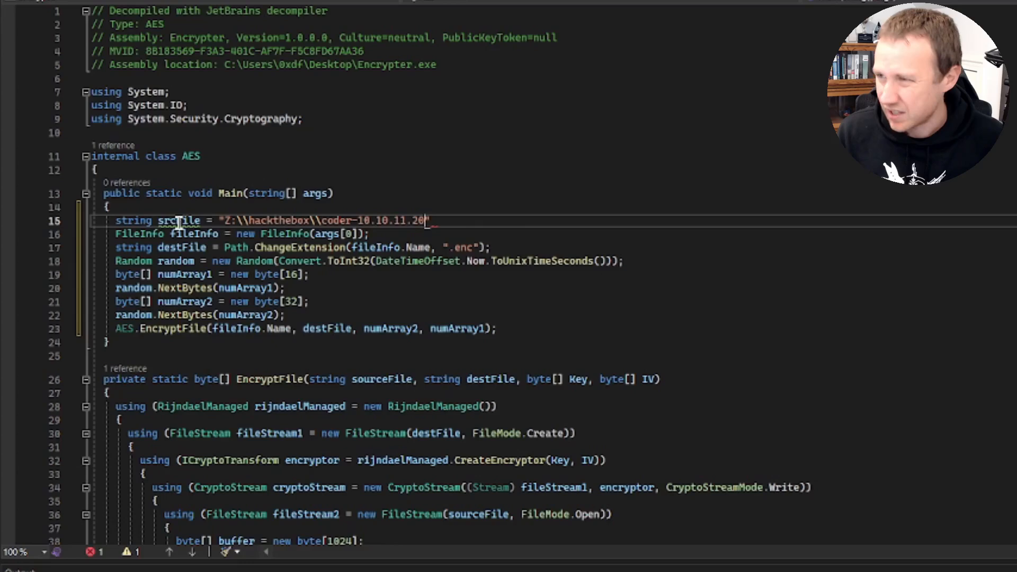
pyautogui.write('7\\s')
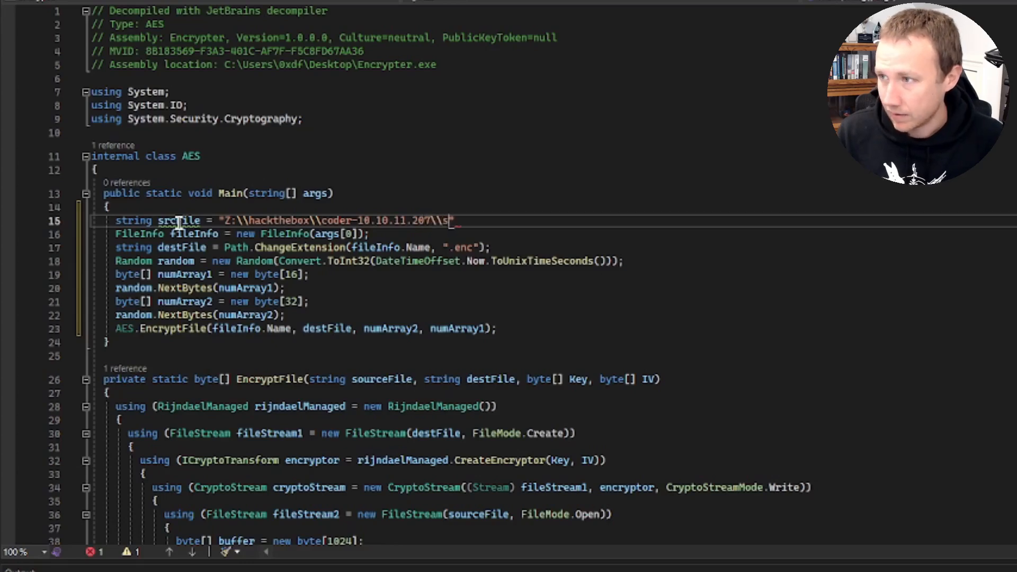
pyautogui.write('blade.enc')
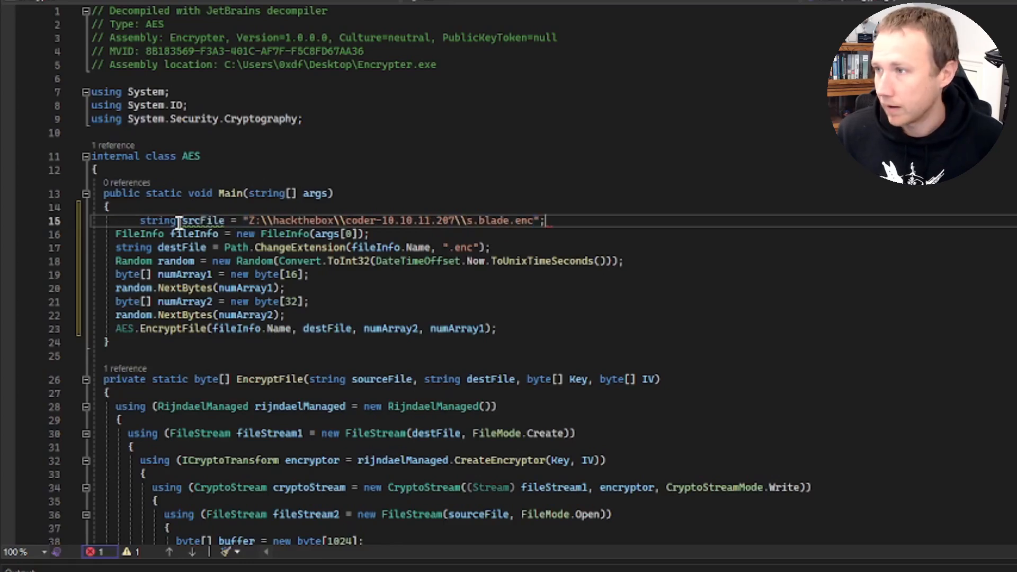
# Add the hardcoded destination string for s.blade and remove the old argument-based file lines
pyautogui.write('string desFile =')
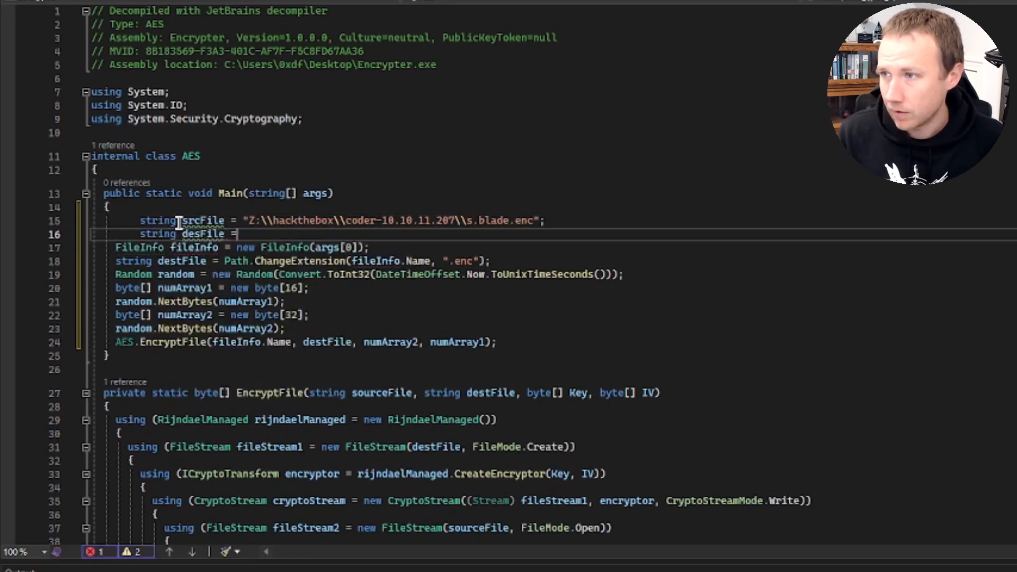
pyautogui.write('"Z:"')
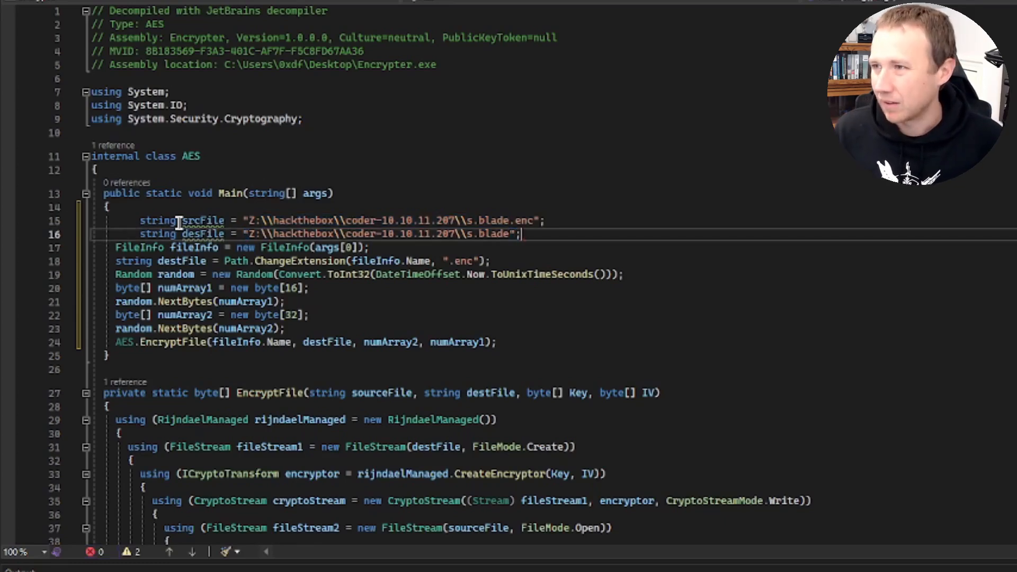
pyautogui.click(140, 247)
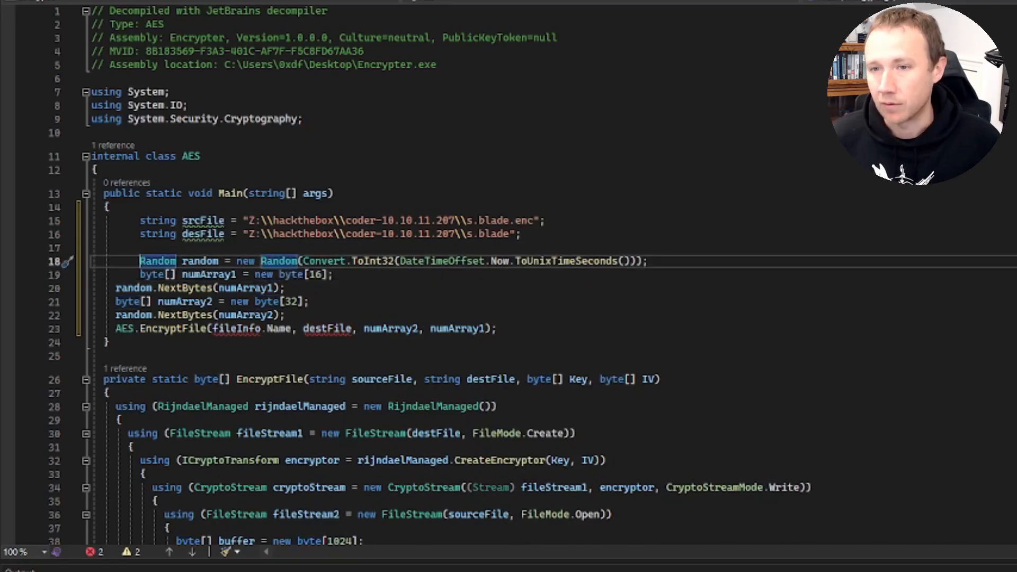
pyautogui.moveTo(532, 240)
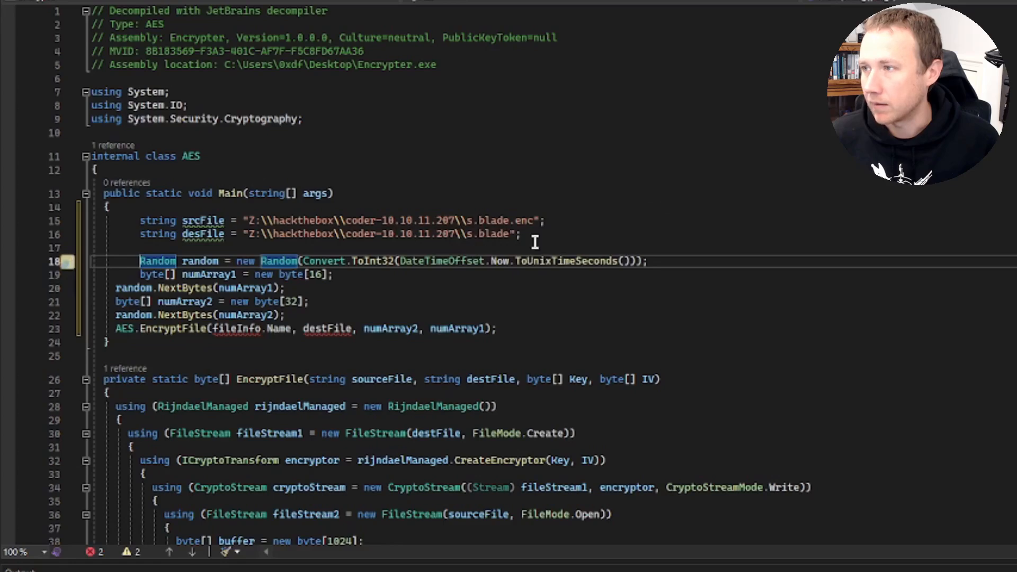
# Declare DateTime modTime = new DateTime(2022,11,11,17,17,08) above the Random setup
pyautogui.press('Return')
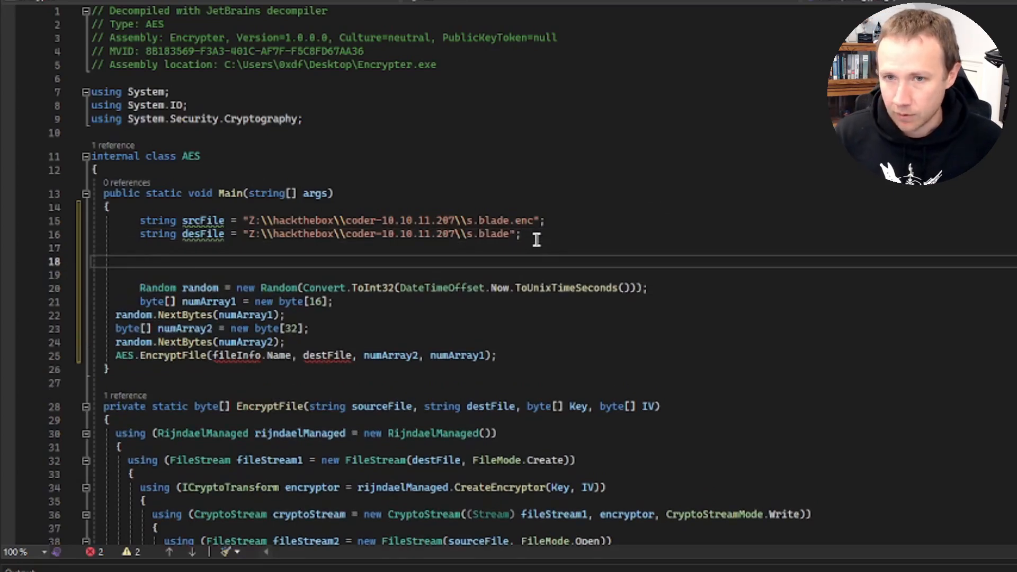
pyautogui.write('DateTime modTime')
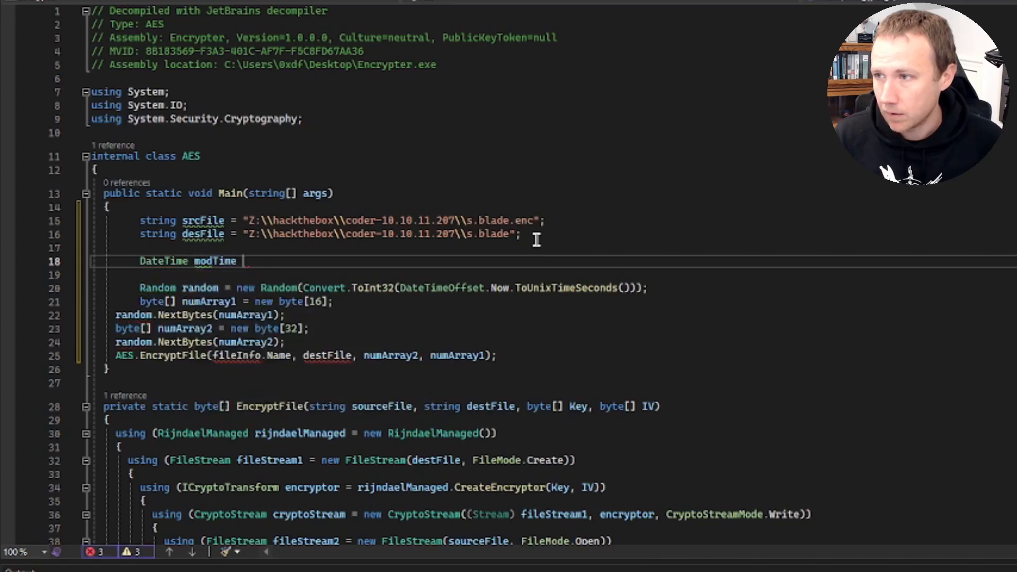
pyautogui.write('= new Dat')
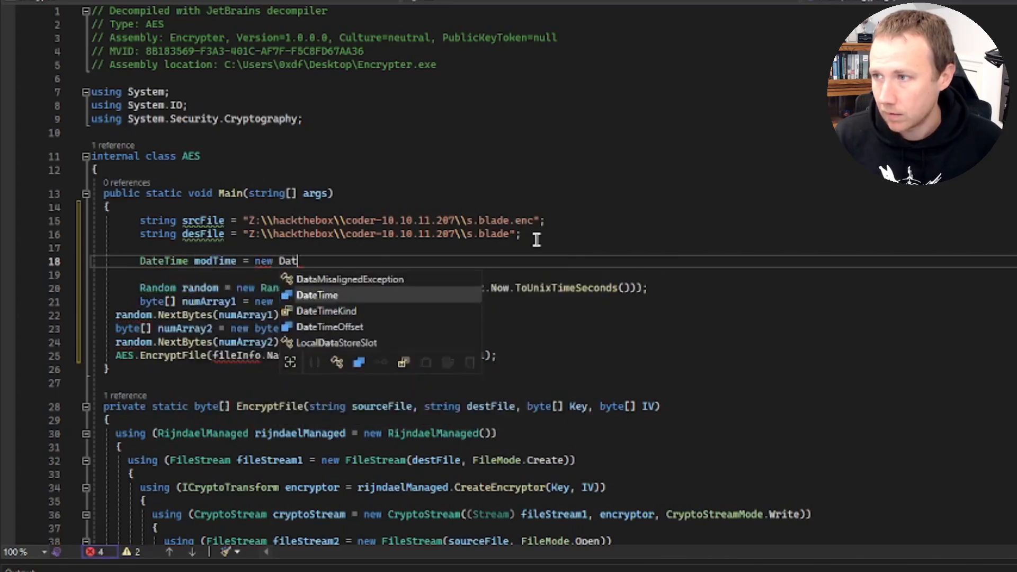
pyautogui.write('eTime(2022, 11, 11, 17, 17, 08);')
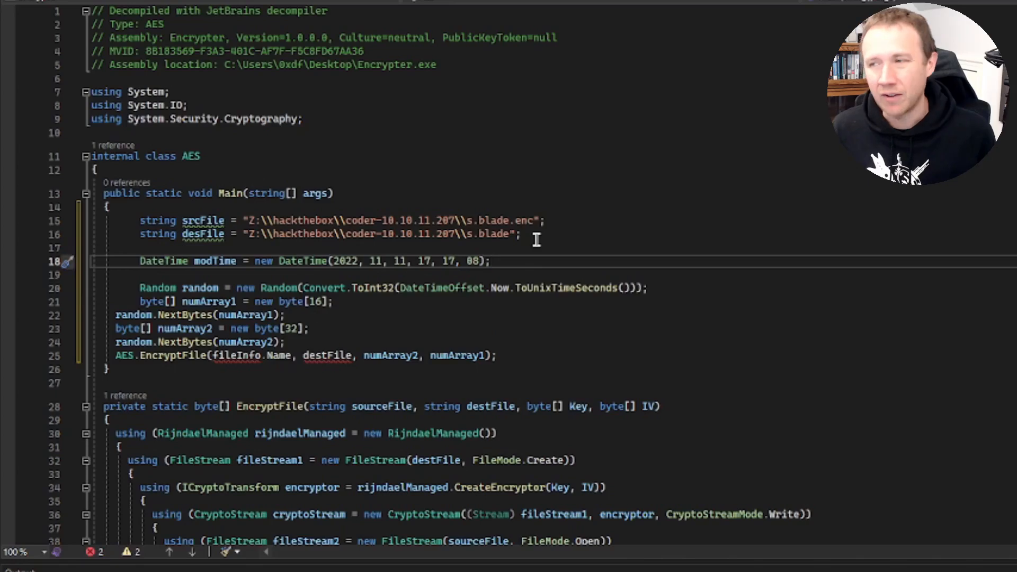
pyautogui.moveTo(204, 220)
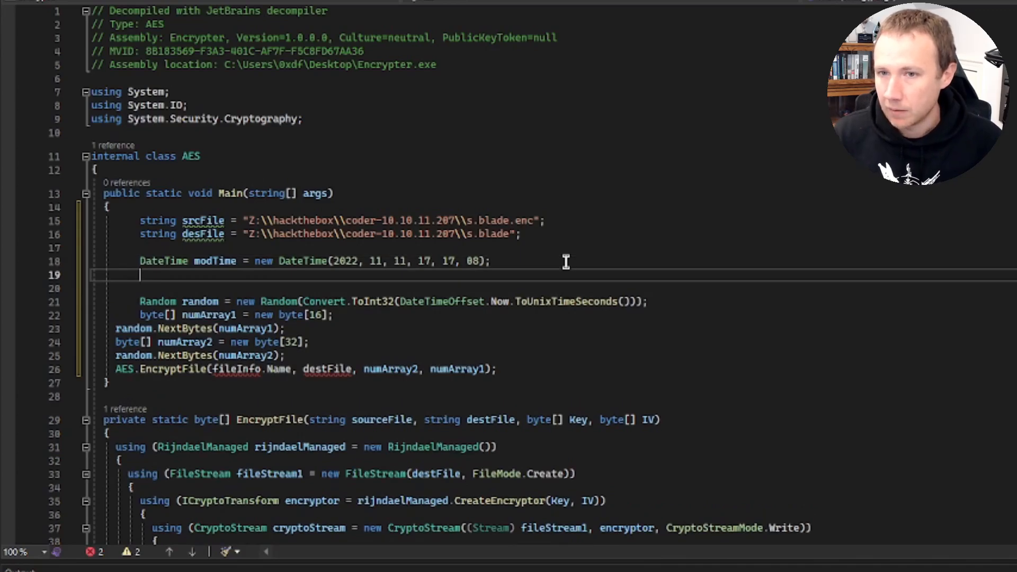
# Declare int seed as (int)new DateTimeOffset(modTime).ToUnixTimeSeconds()
pyautogui.write('int seed = (')
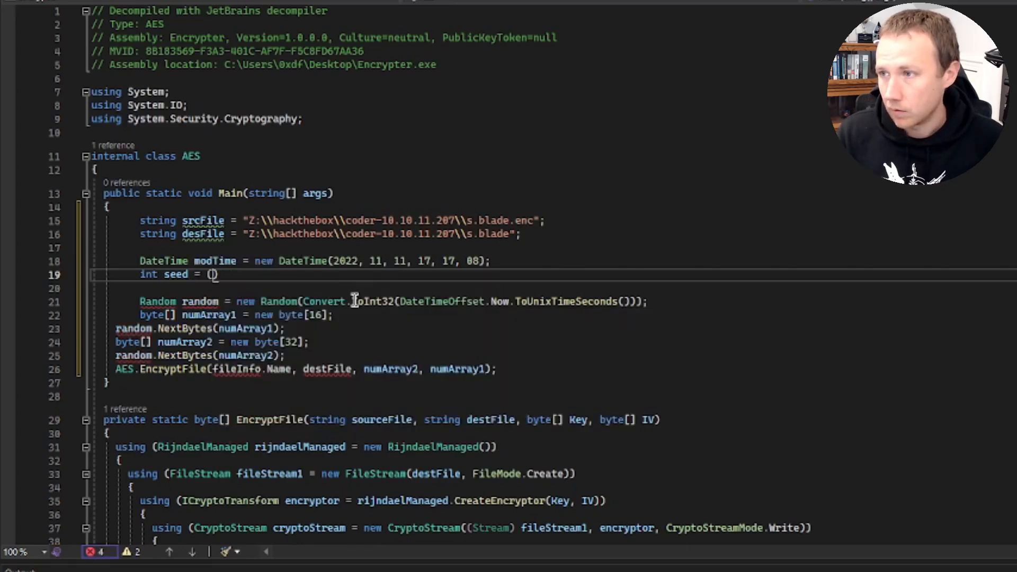
pyautogui.write('new DateTimeOffset')
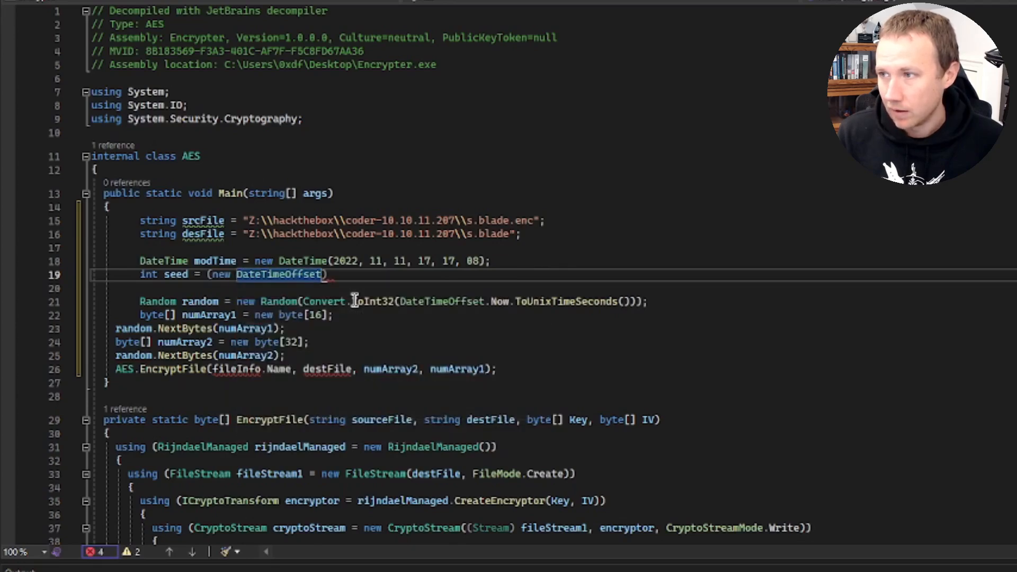
pyautogui.moveTo(454, 301)
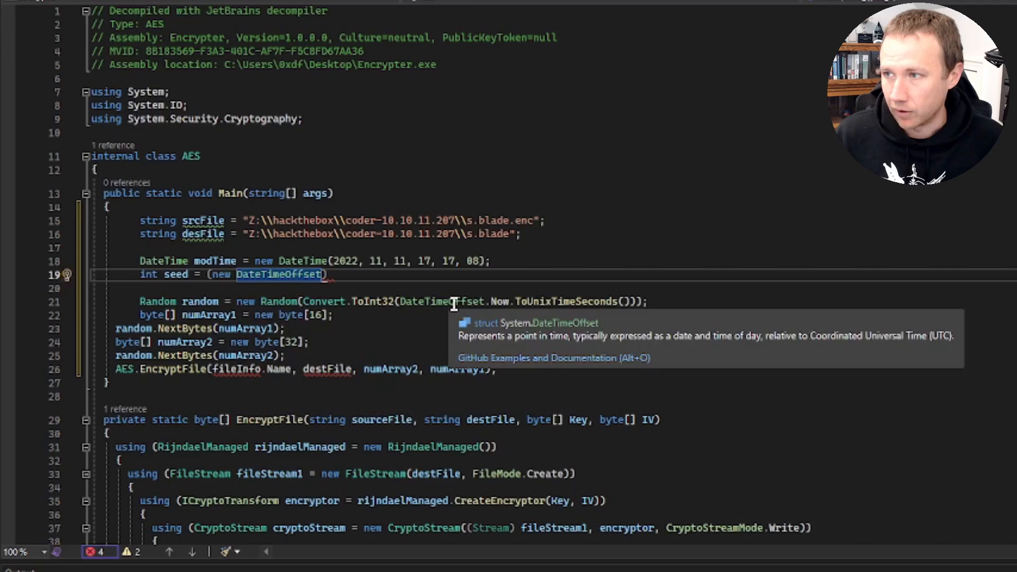
pyautogui.write('(modTime')
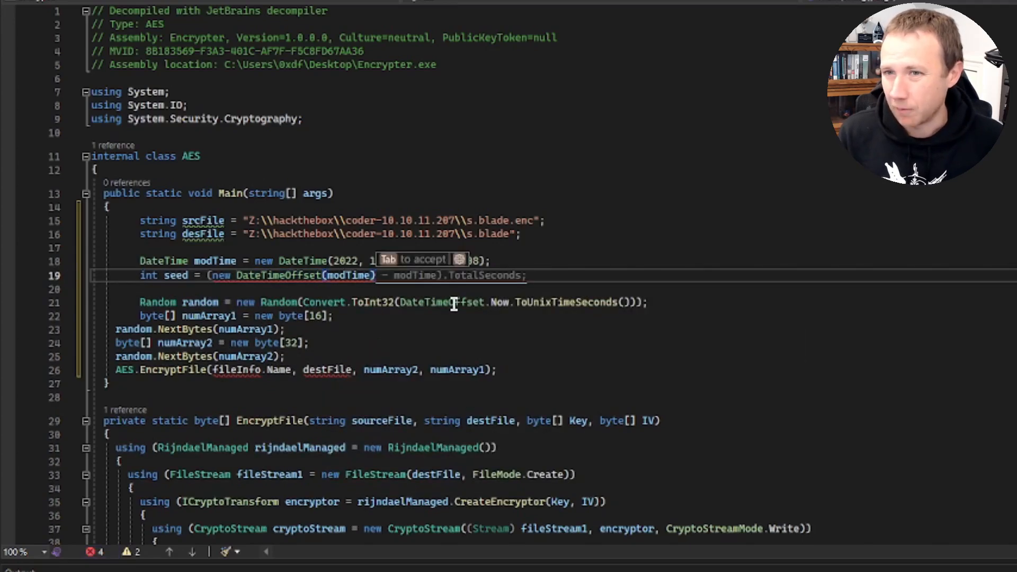
pyautogui.write('.ToUnixTimeSeconds(')
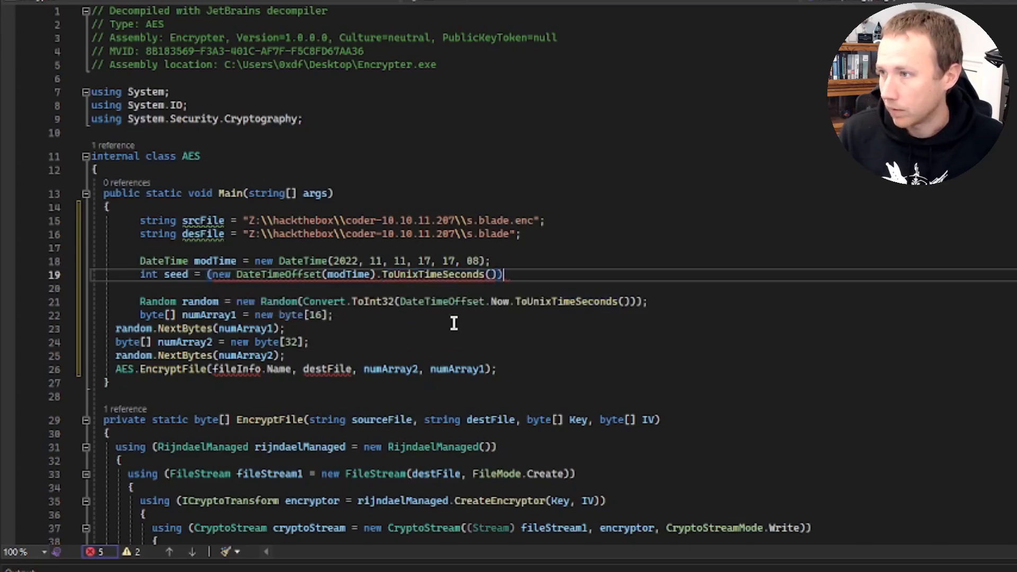
pyautogui.write(';')
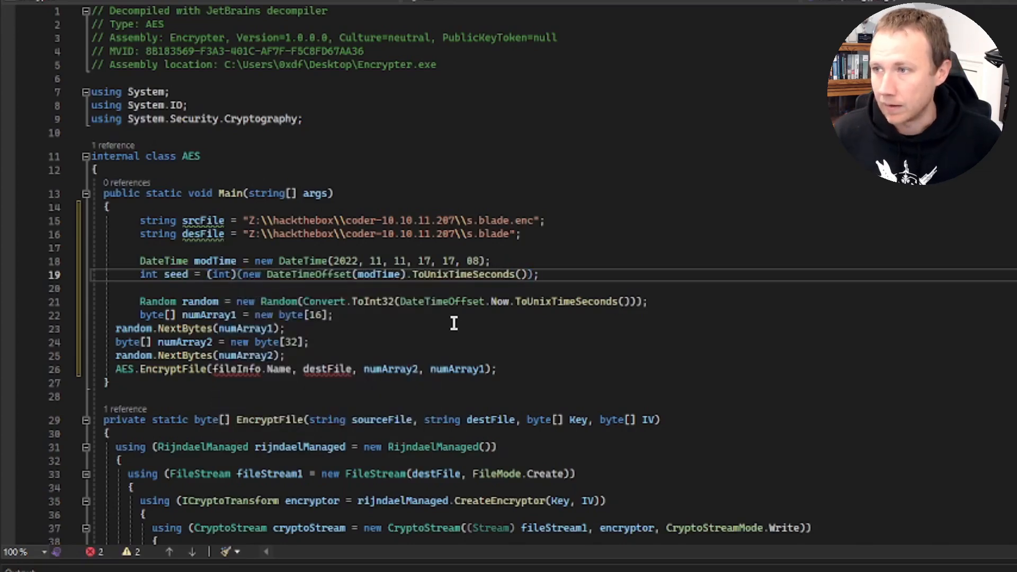
pyautogui.click(140, 288)
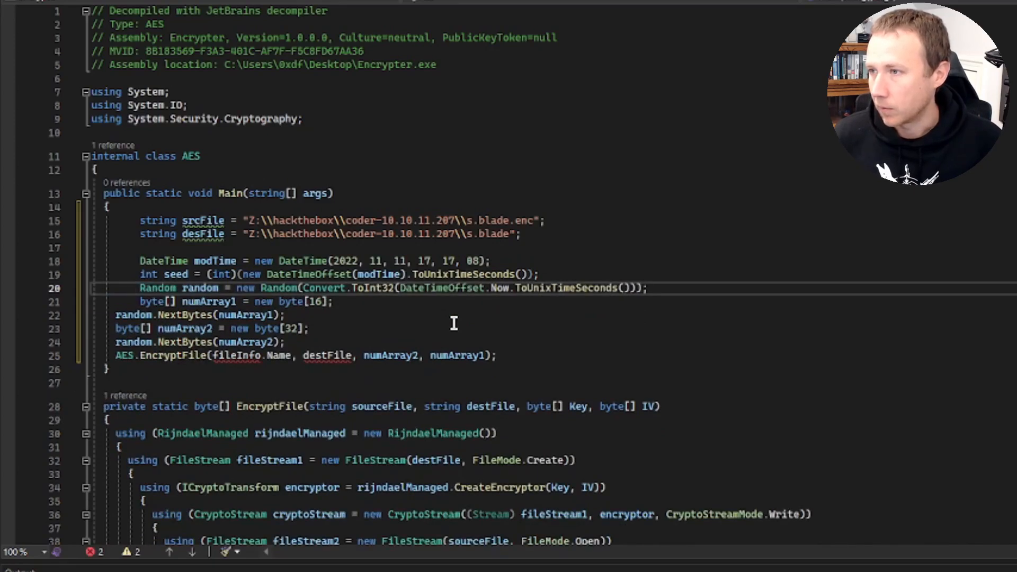
# Seed Random with the fixed seed and correct desFile to destFile
pyautogui.doubleClick(571, 288)
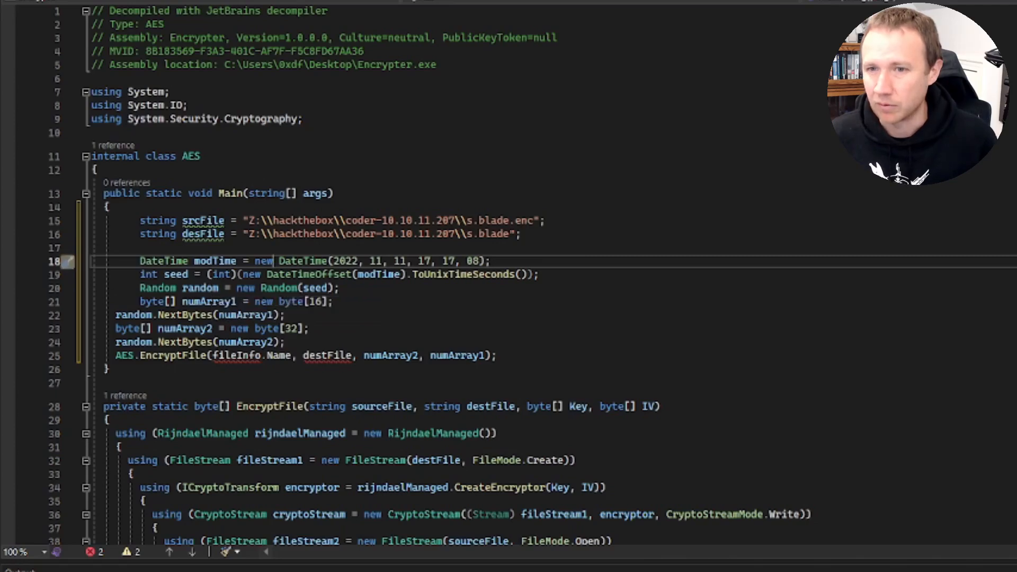
pyautogui.moveTo(93, 301)
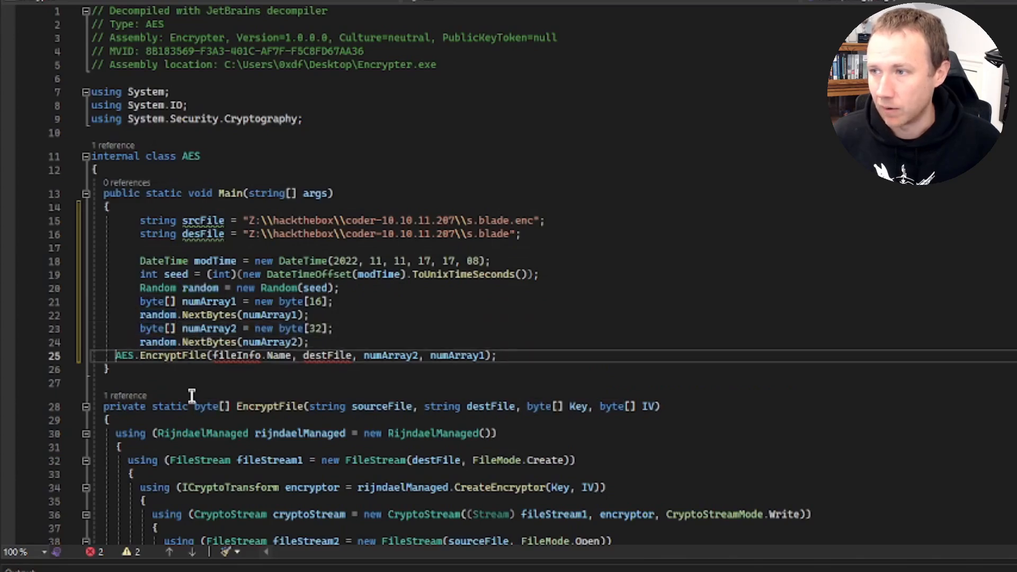
pyautogui.moveTo(266, 355)
pyautogui.write('srcF')
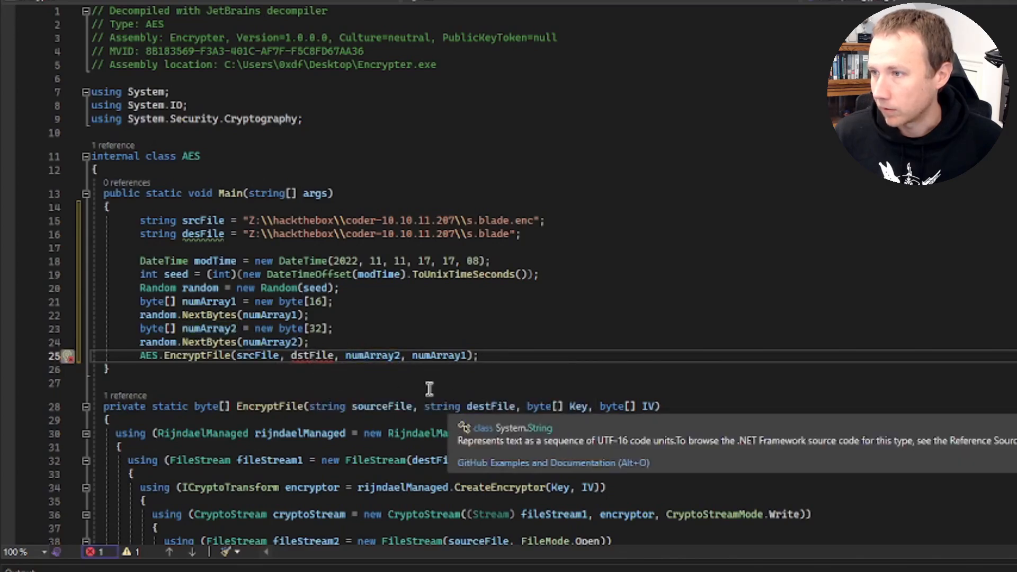
pyautogui.moveTo(182, 234)
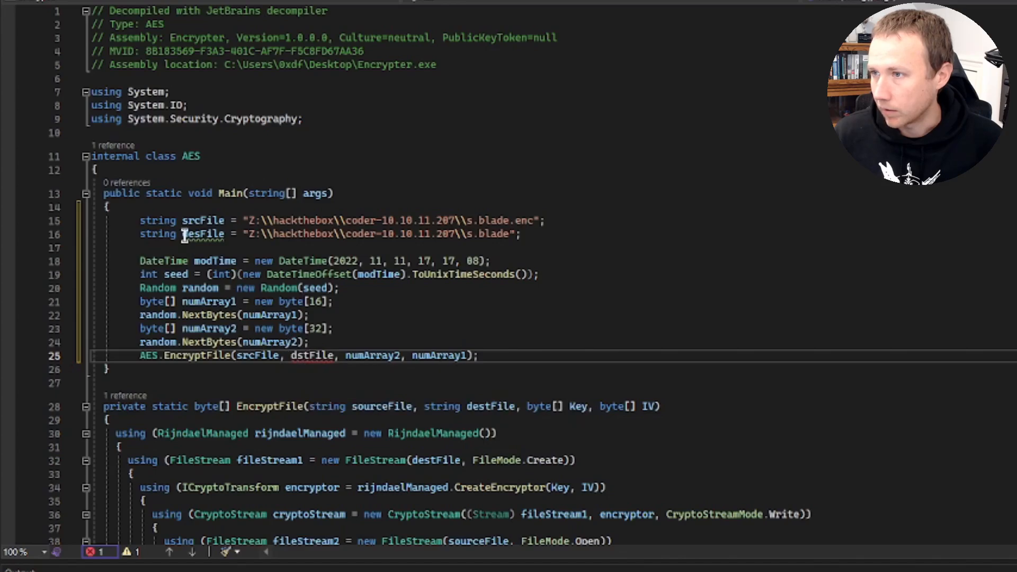
pyautogui.doubleClick(205, 234)
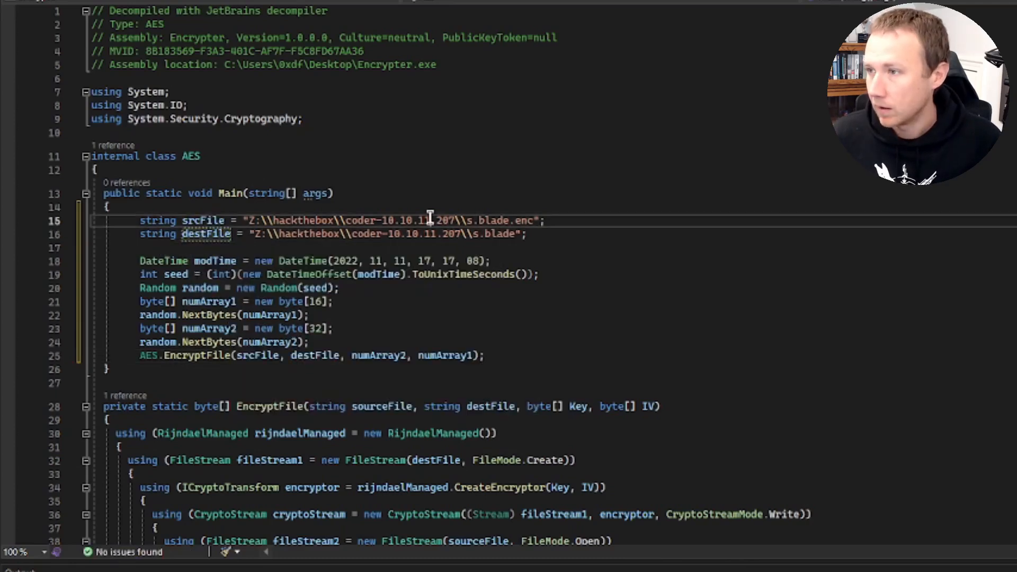
pyautogui.scroll(-3)
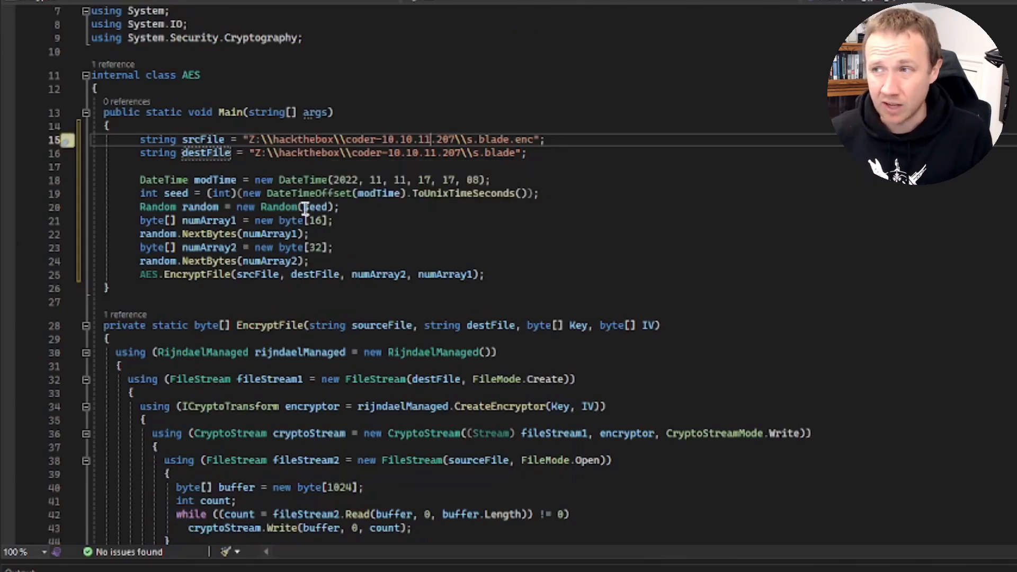
pyautogui.scroll(-3)
pyautogui.write('De')
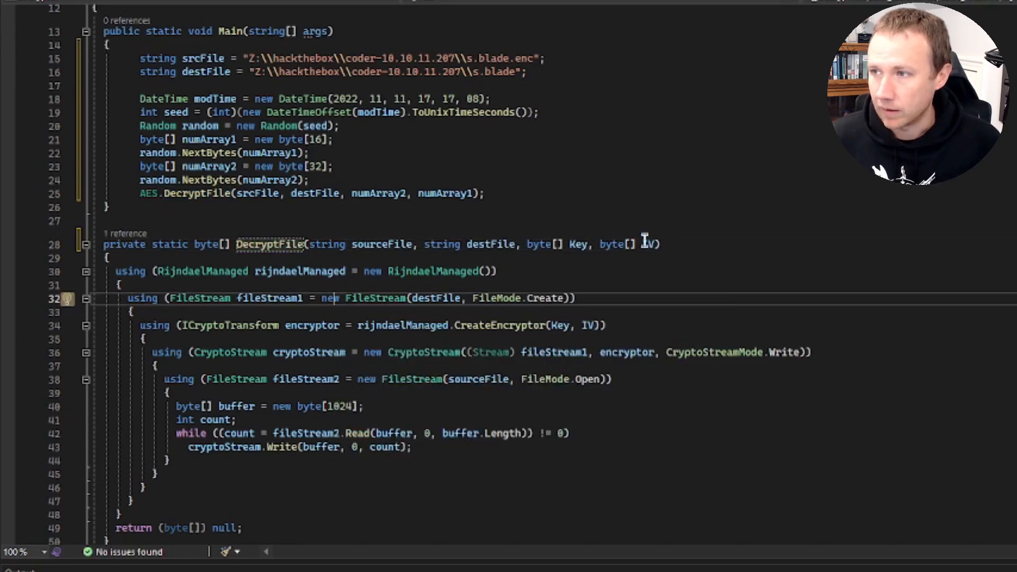
pyautogui.moveTo(404, 271)
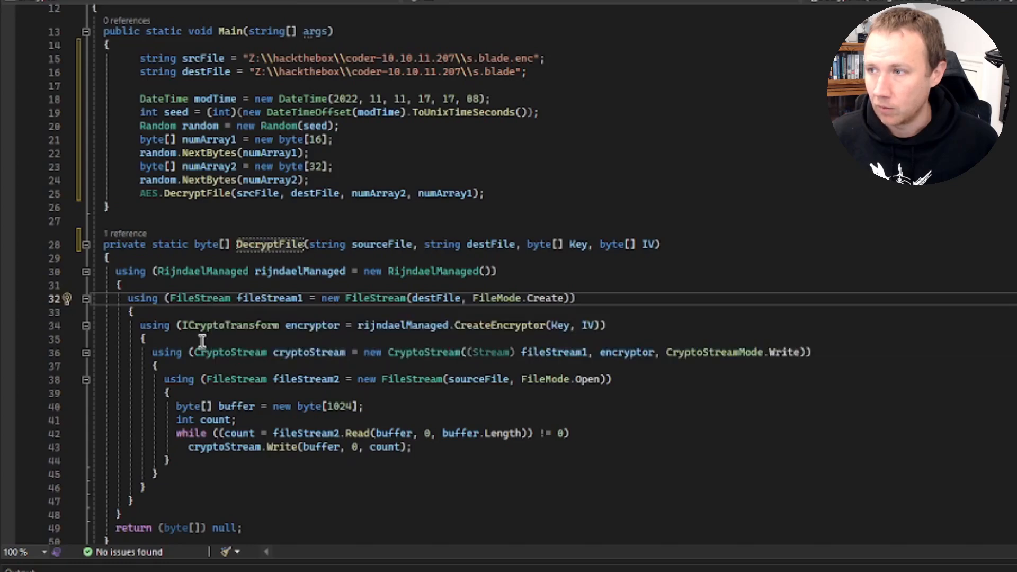
# Rename the encryptor variable to decryptor in DecryptFile
pyautogui.doubleClick(312, 325)
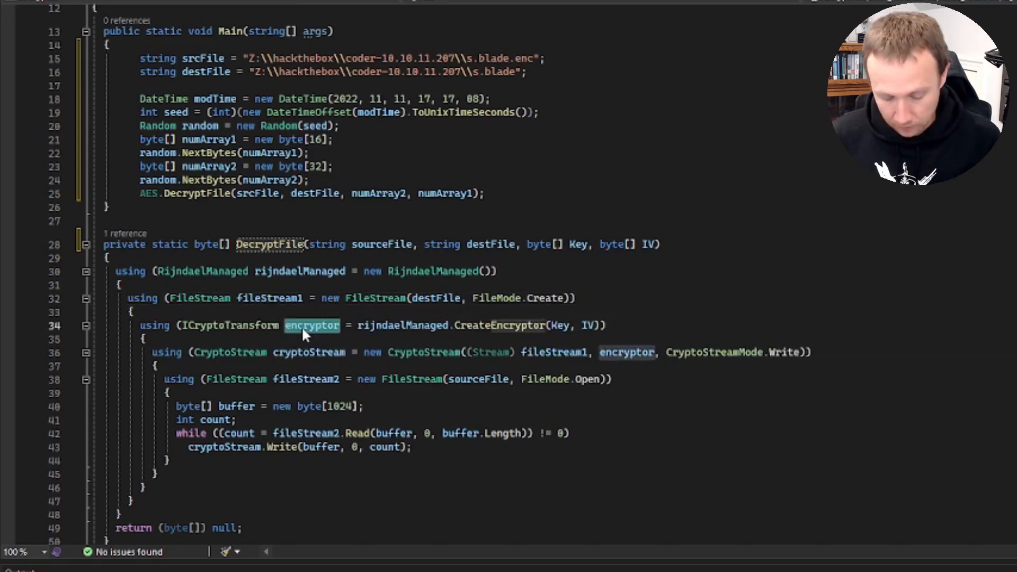
pyautogui.write('decryptor')
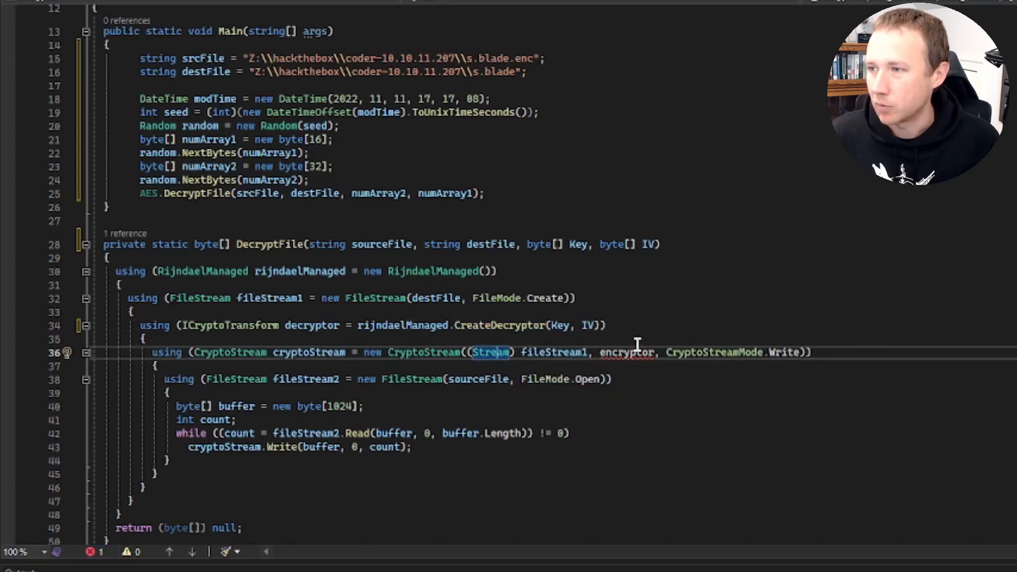
pyautogui.moveTo(561, 325)
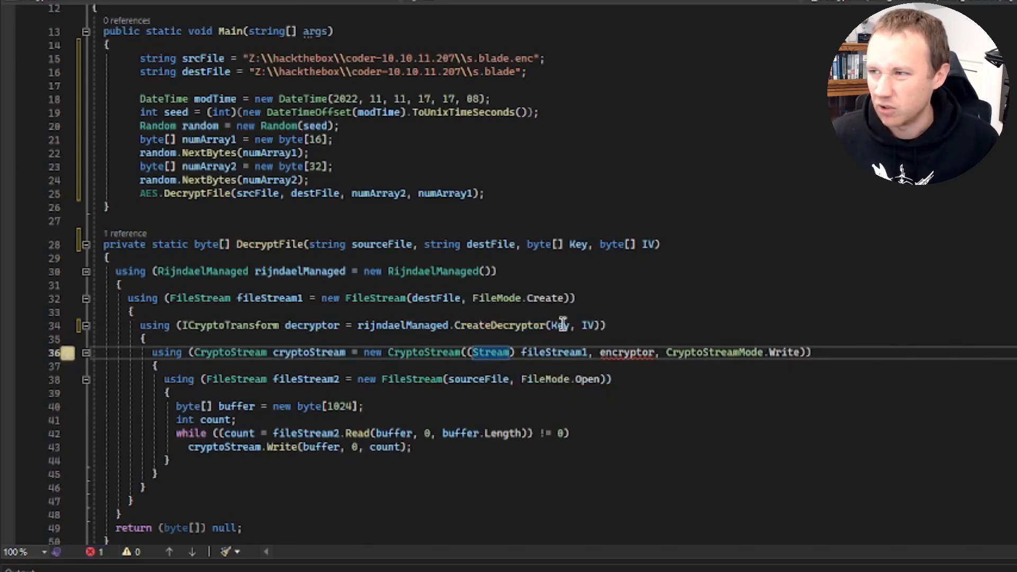
pyautogui.moveTo(274, 380)
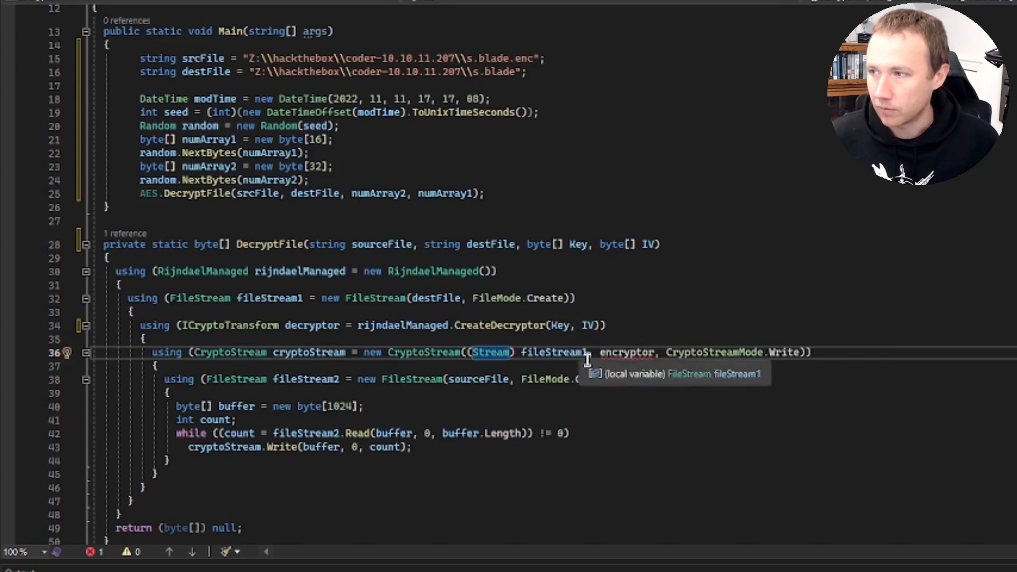
pyautogui.moveTo(381, 298)
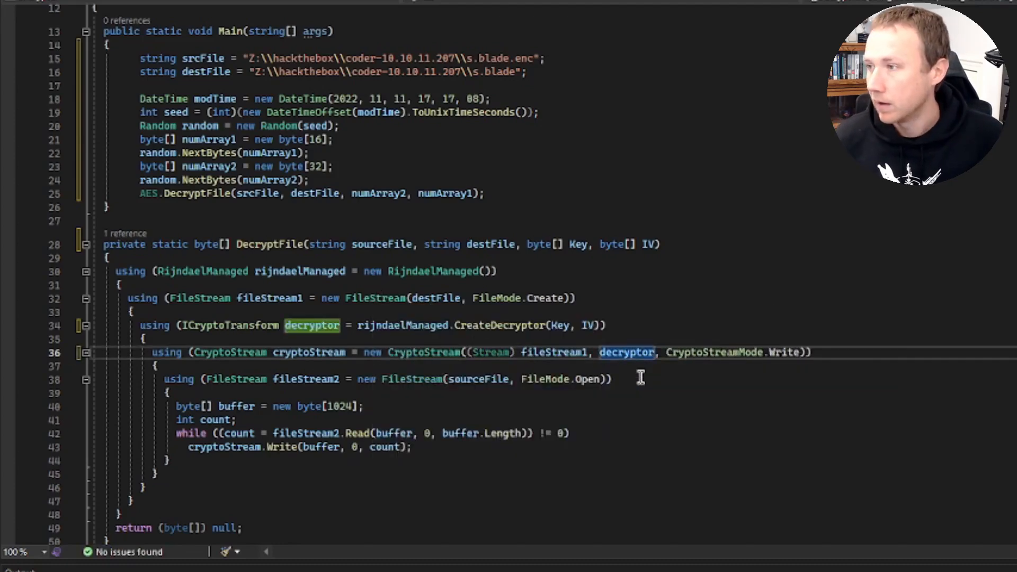
pyautogui.moveTo(714, 352)
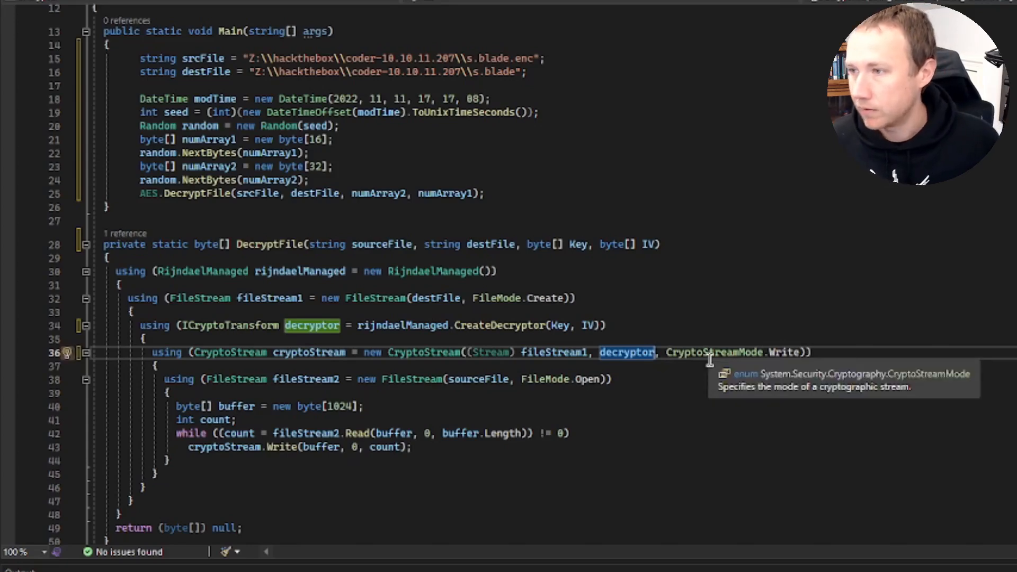
pyautogui.moveTo(277, 405)
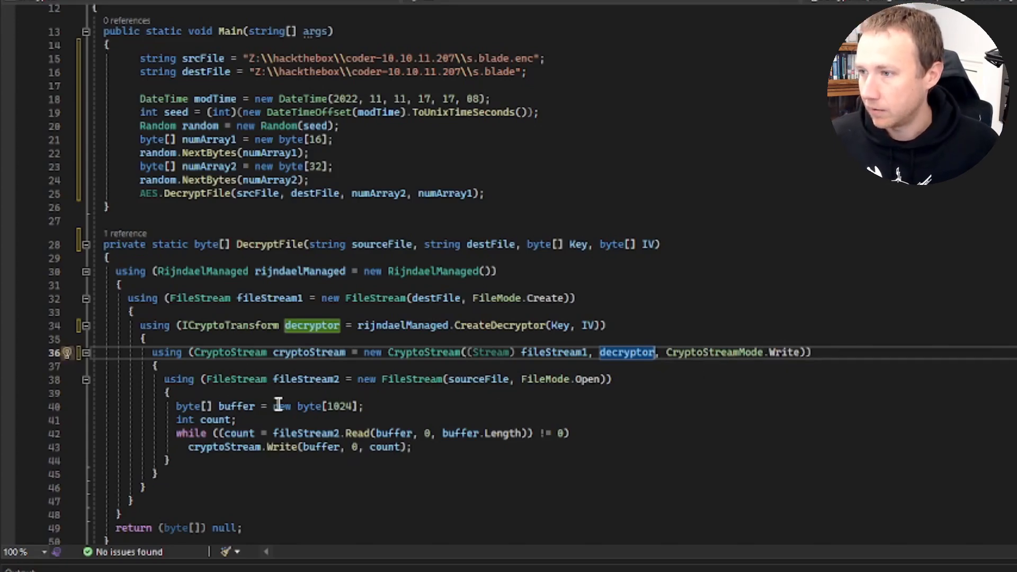
pyautogui.moveTo(239, 482)
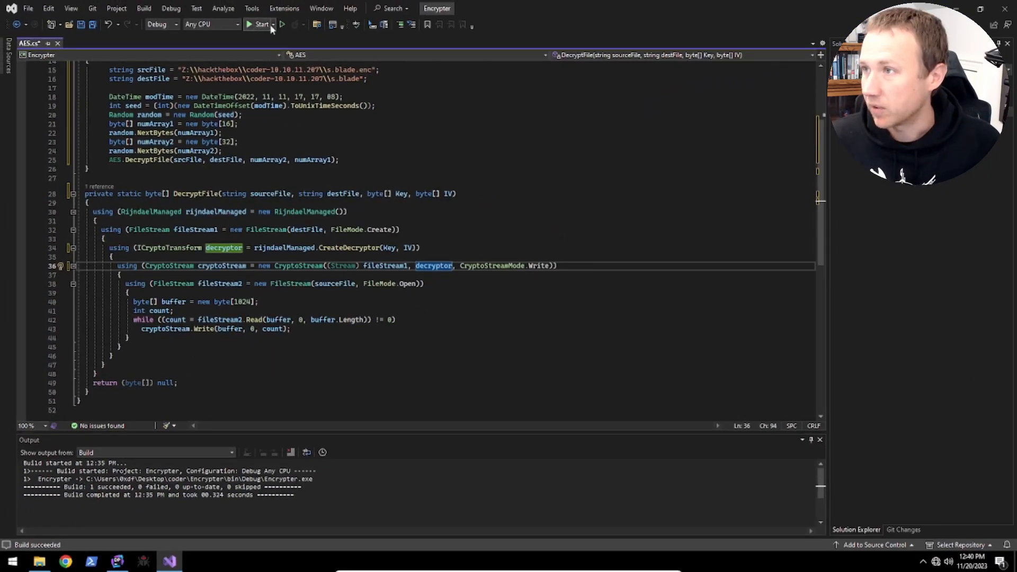
# Run the decryptor and navigate File Explorer to Z:\hackthebox
pyautogui.click(259, 24)
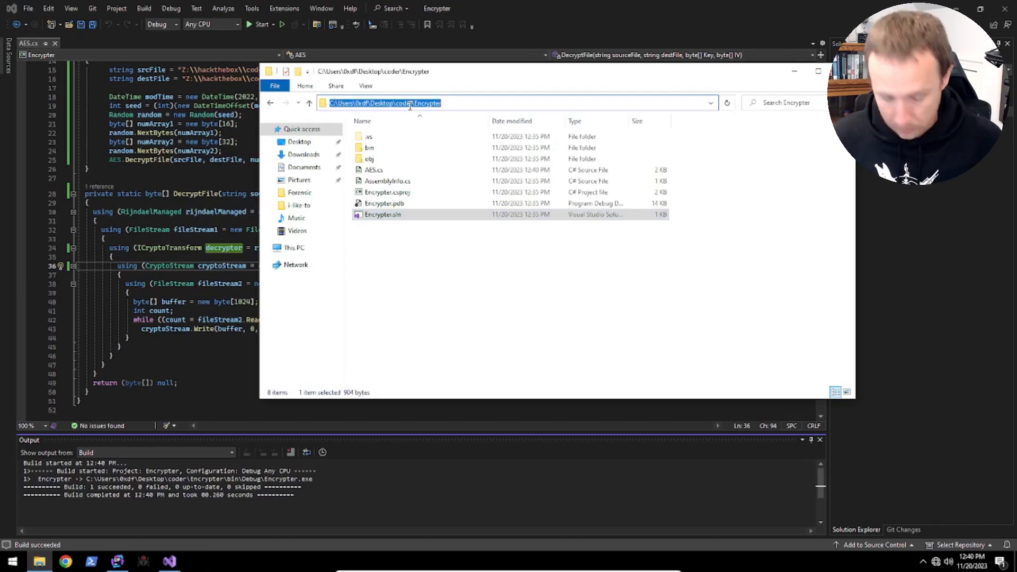
pyautogui.write('Z:\\ha')
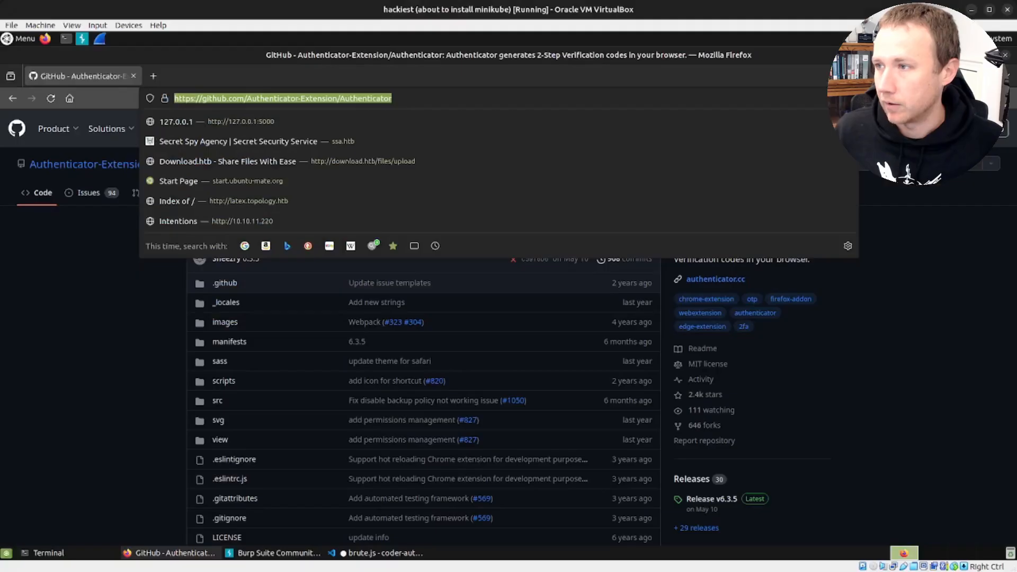
# Run 'file s.blade' in a fresh terminal to confirm it is 7-zip archive data
pyautogui.click(42, 553)
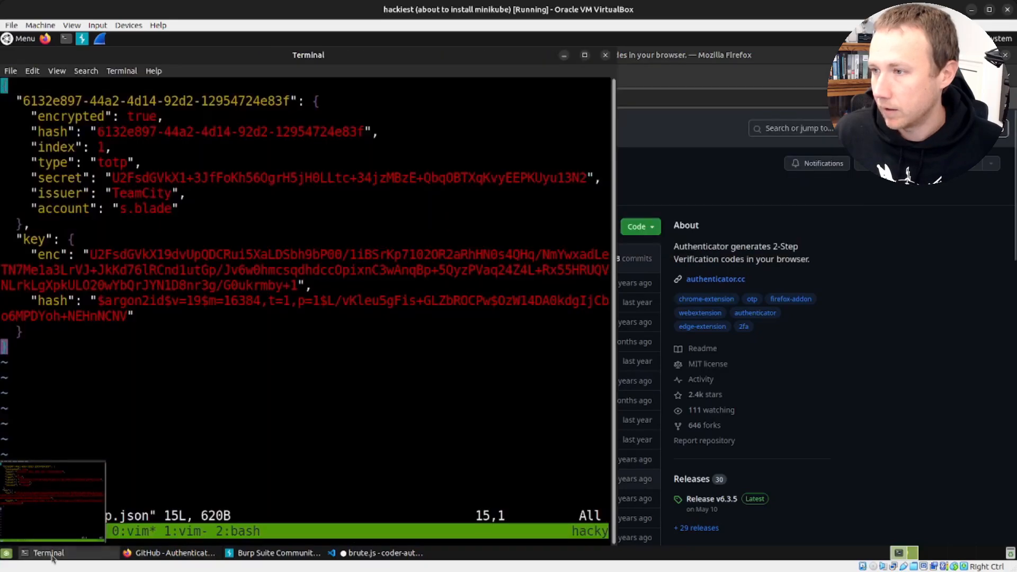
pyautogui.click(171, 553)
pyautogui.write('cd hackthebox/coder-10.10.11.207/')
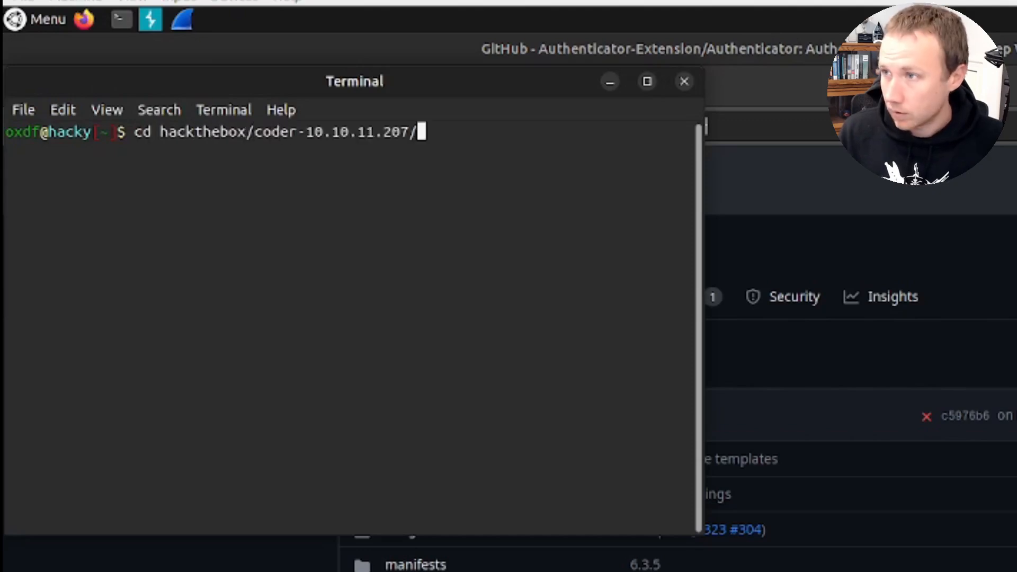
pyautogui.write('file')
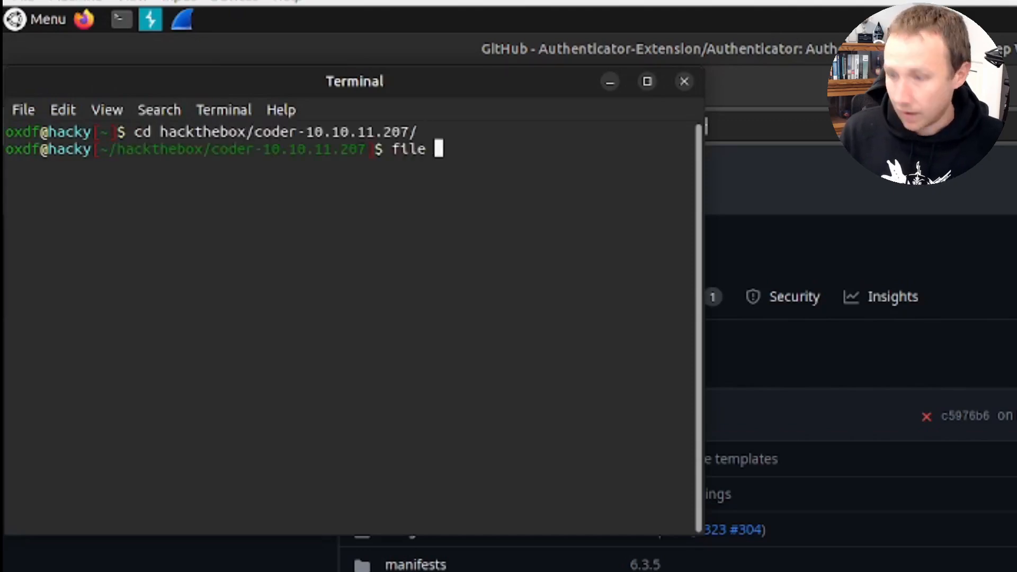
pyautogui.write('s.bla')
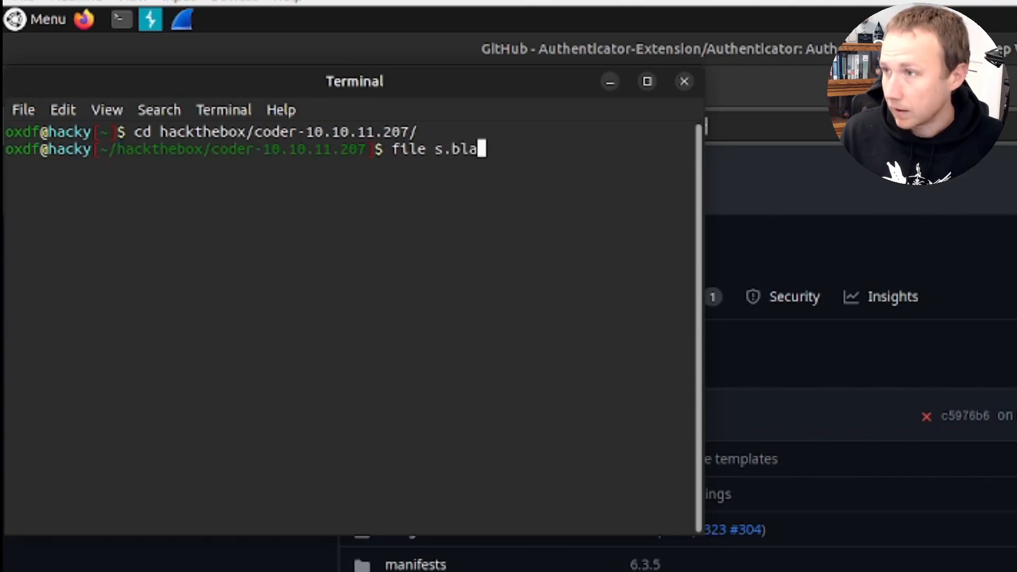
pyautogui.press('Return')
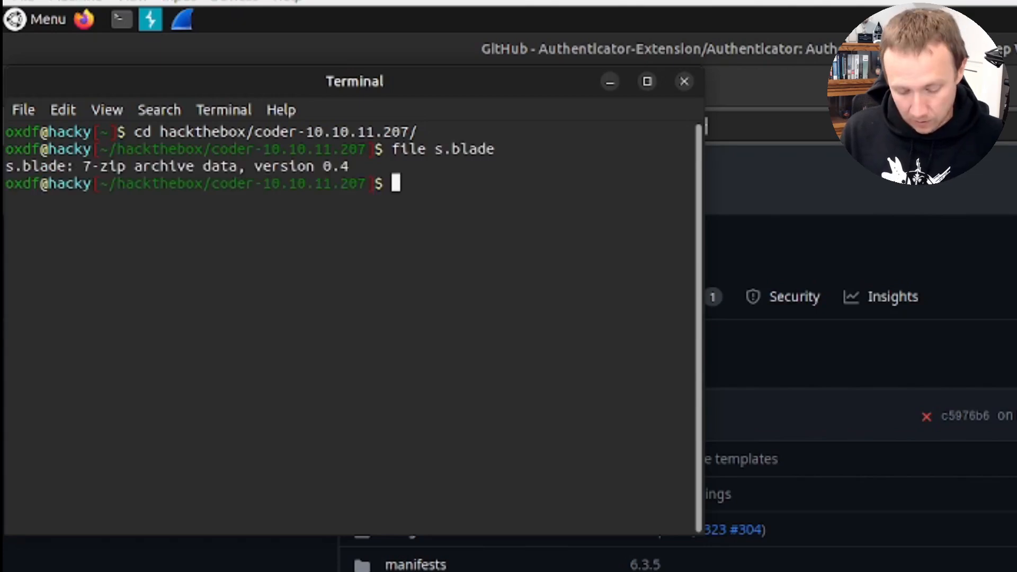
# Dump the first bytes of s.blade with 'xxd s.blade | head' to show the 7z signature
pyautogui.write('xxd s.blade')
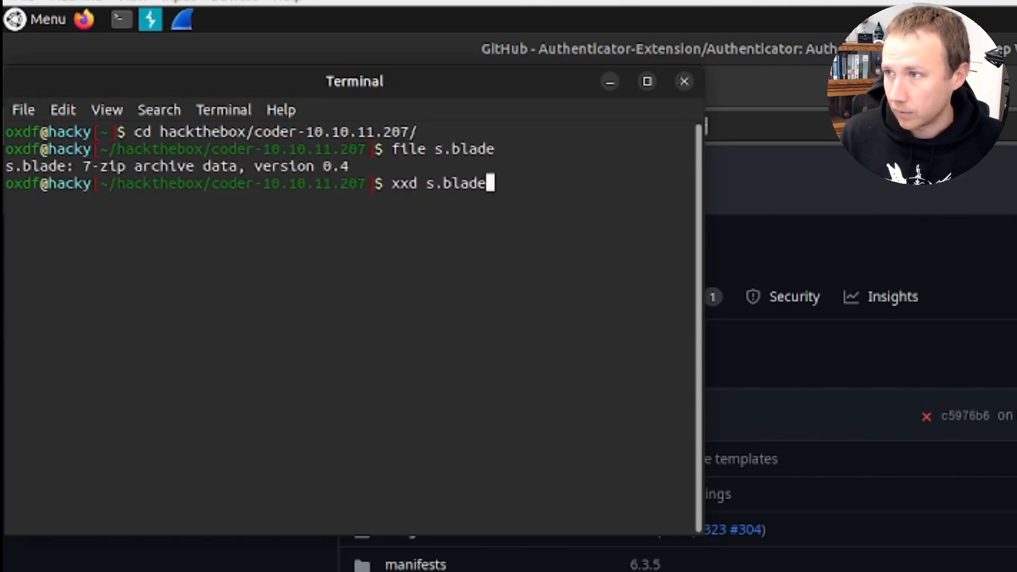
pyautogui.write('| xxd |')
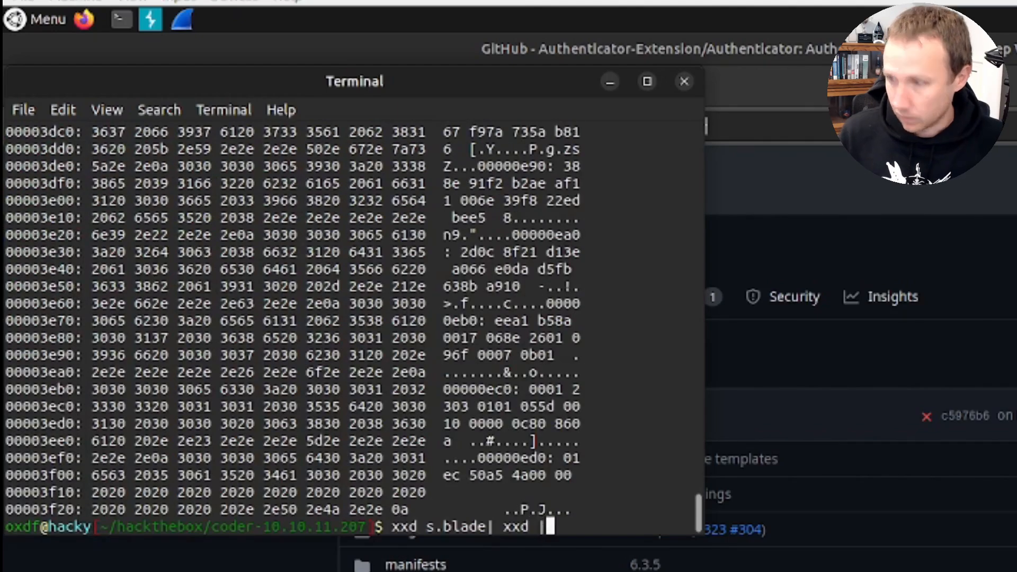
pyautogui.press('Return')
pyautogui.write('xxd s.blade |')
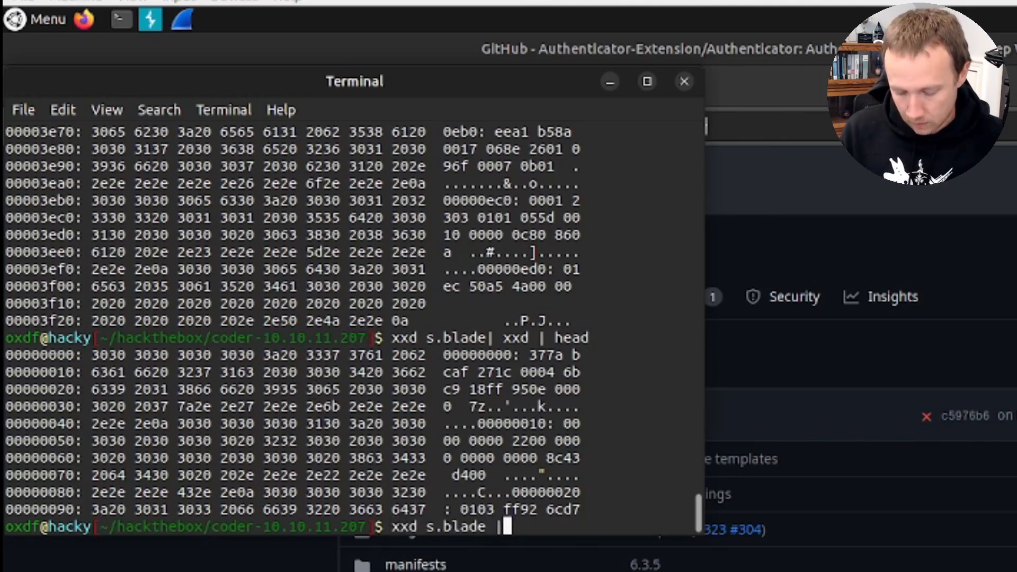
pyautogui.press('Return')
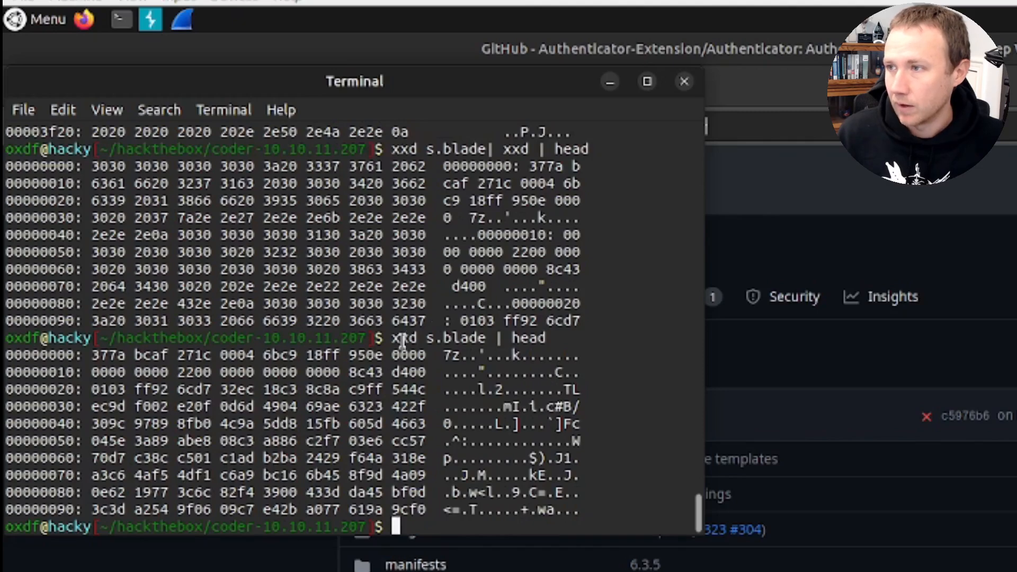
pyautogui.doubleClick(460, 355)
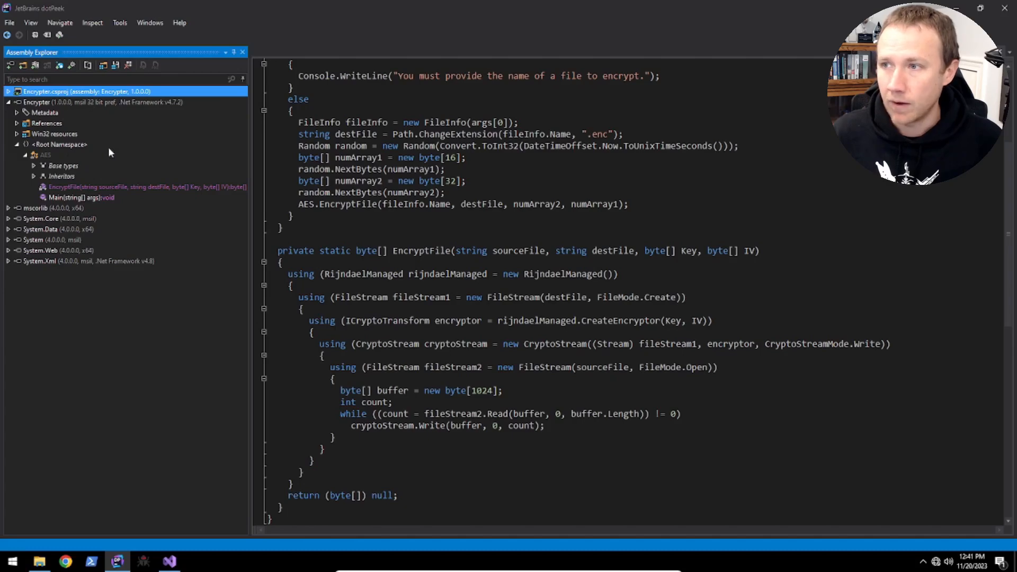
pyautogui.moveTo(185, 564)
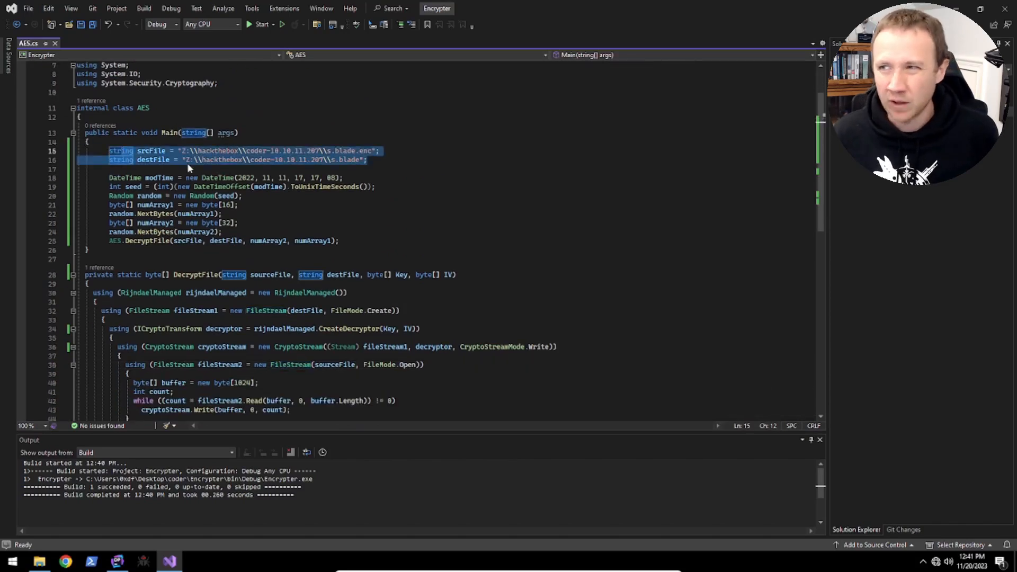
# Point out the hardcoded s.blade input/output paths and the CreateDecryptor line in AES.cs
pyautogui.click(207, 178)
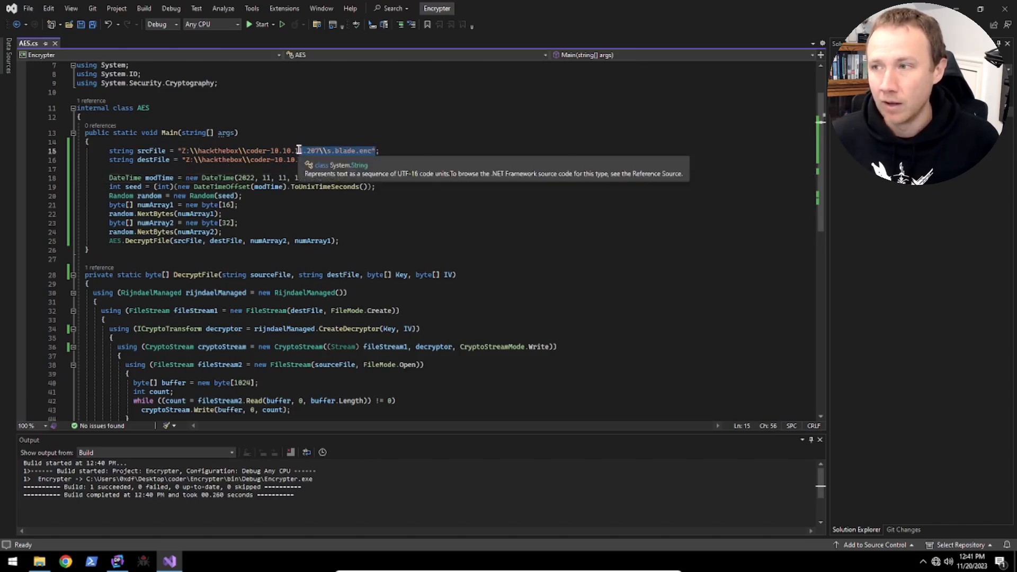
pyautogui.scroll(-3)
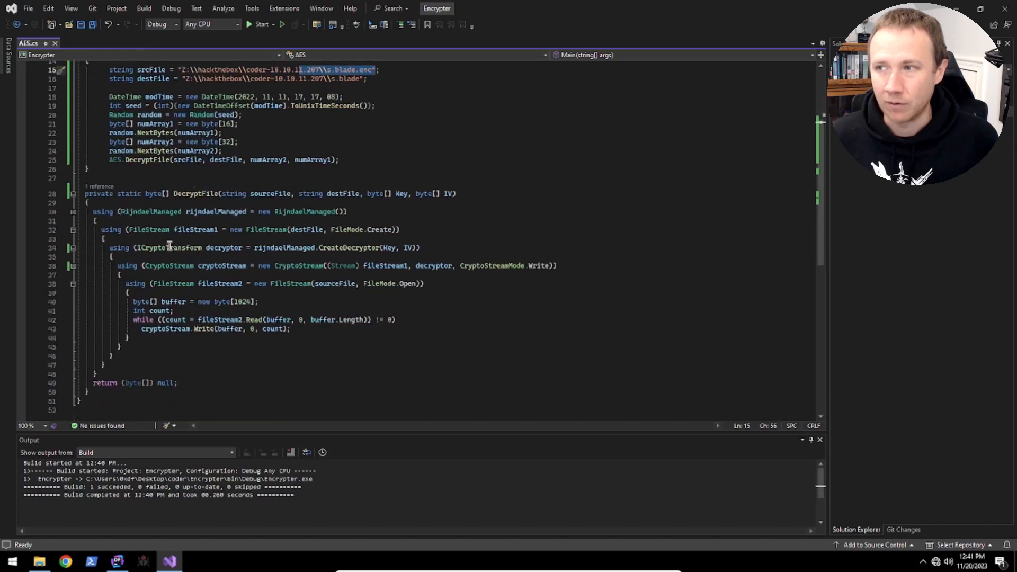
pyautogui.moveTo(249, 212)
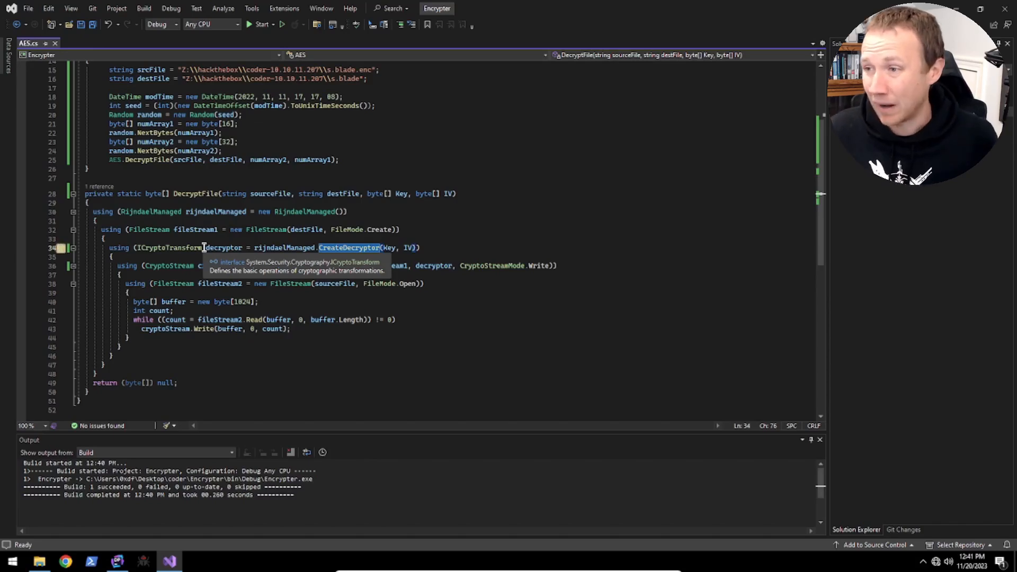
pyautogui.moveTo(198, 265)
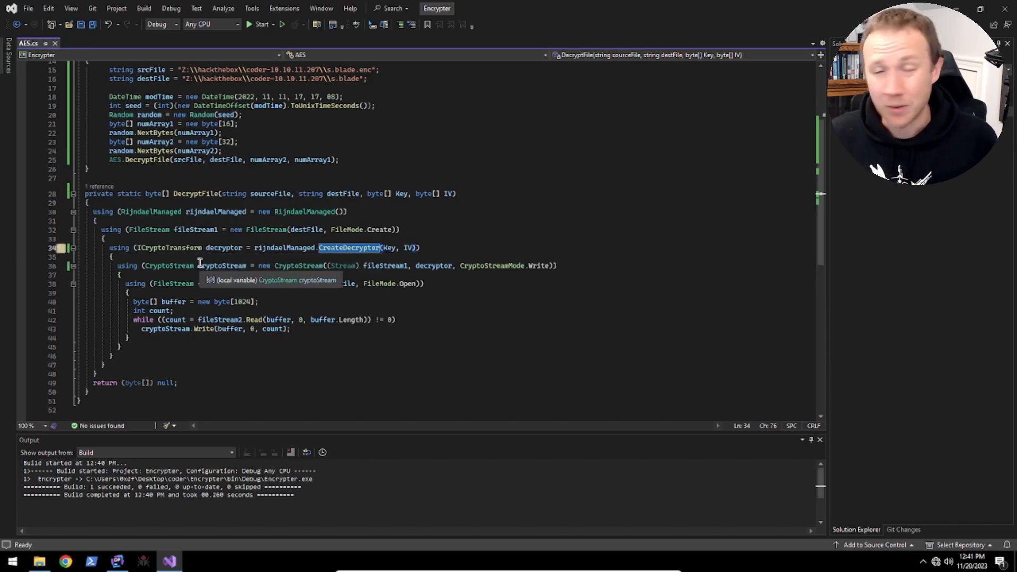